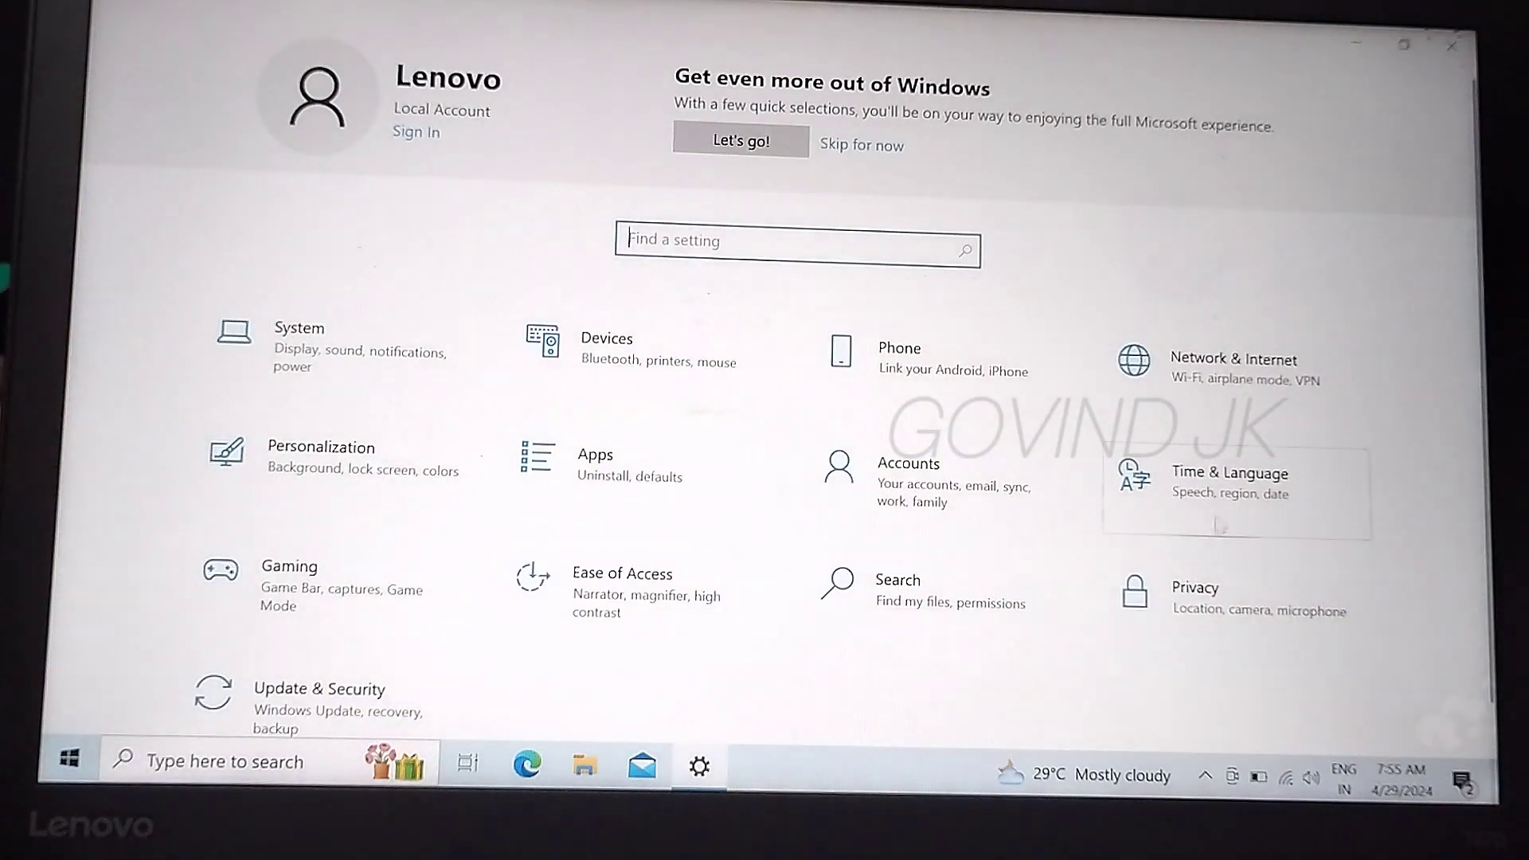
# Under Time & Language, add a language, search 'malayalam' and select Malayalam
pyautogui.click(1230, 473)
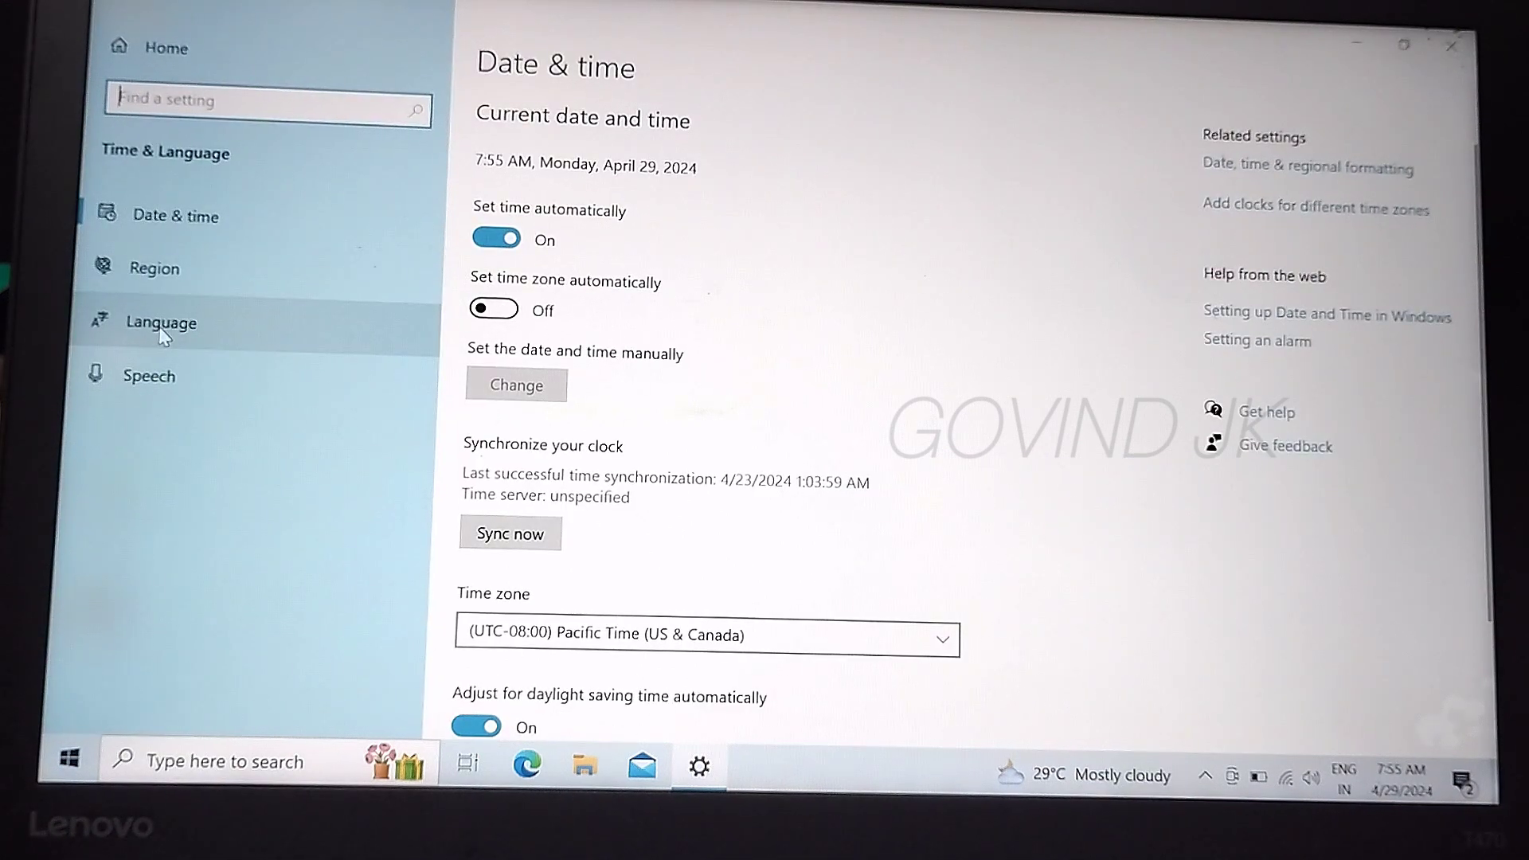
pyautogui.click(160, 321)
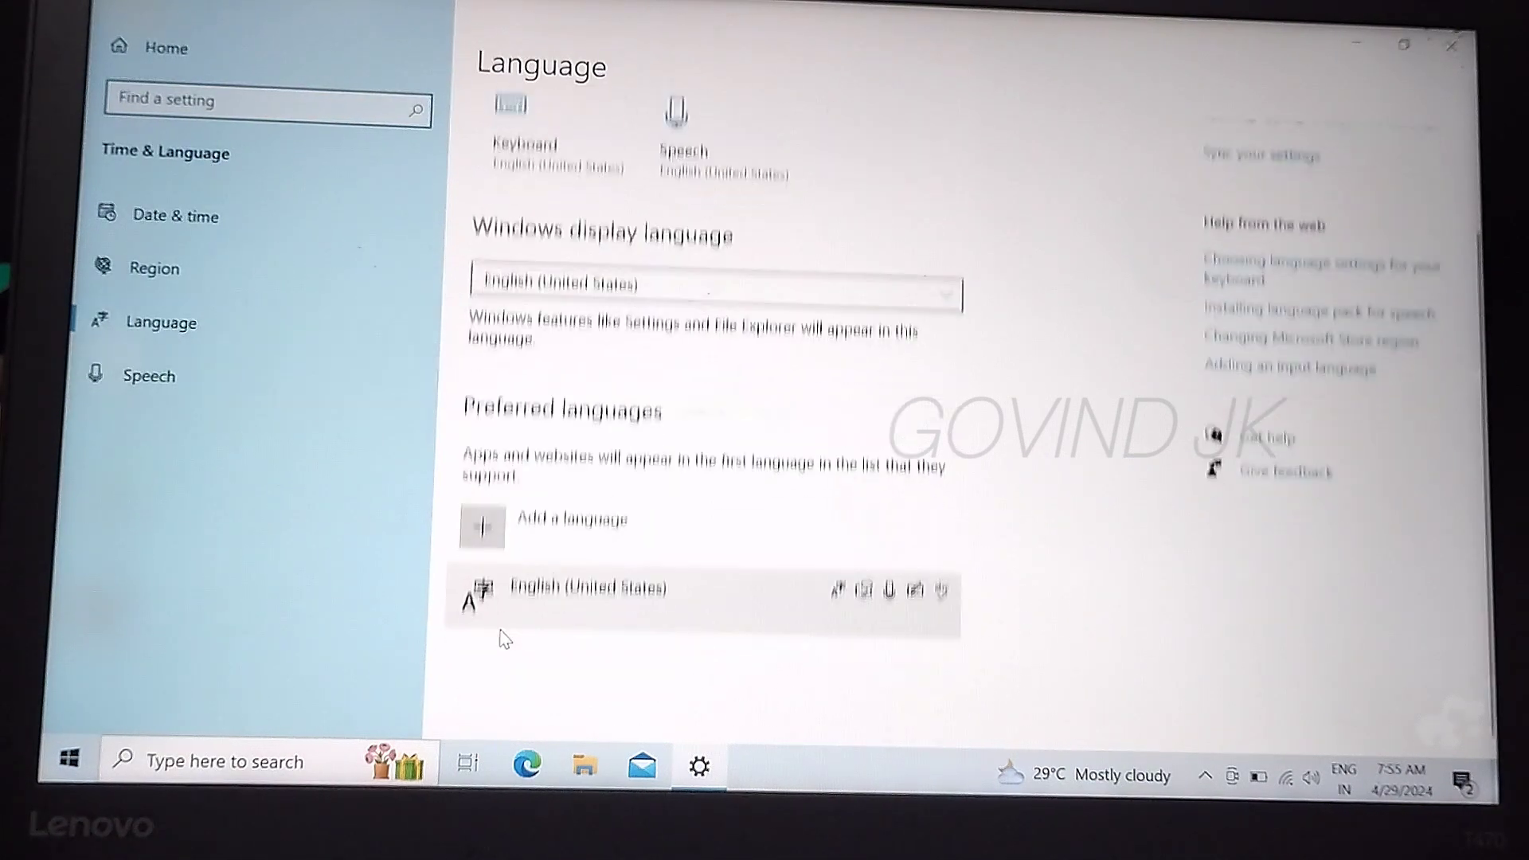
pyautogui.click(481, 518)
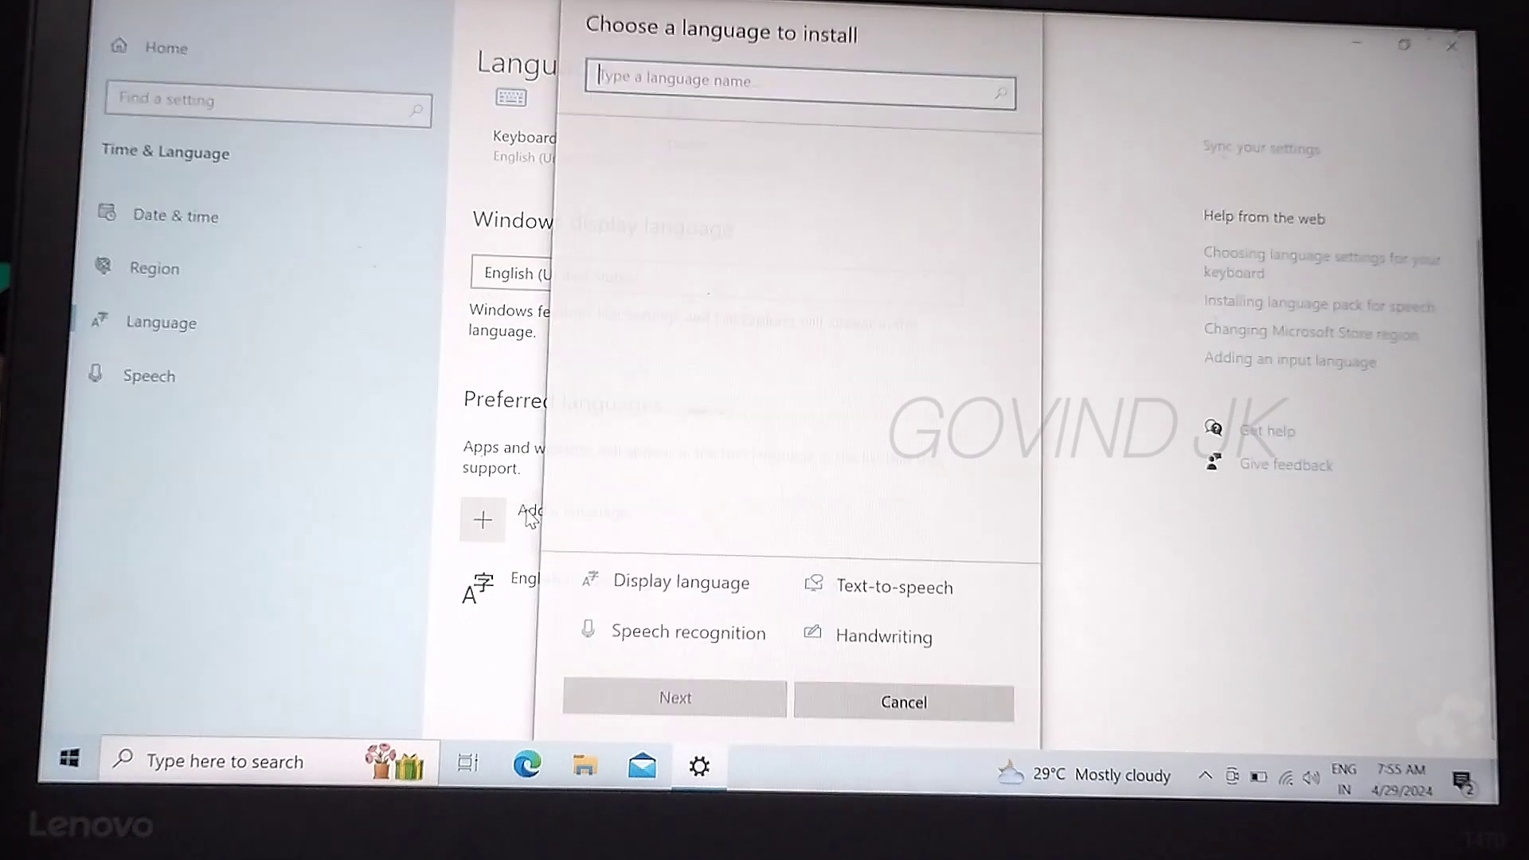
pyautogui.click(794, 82)
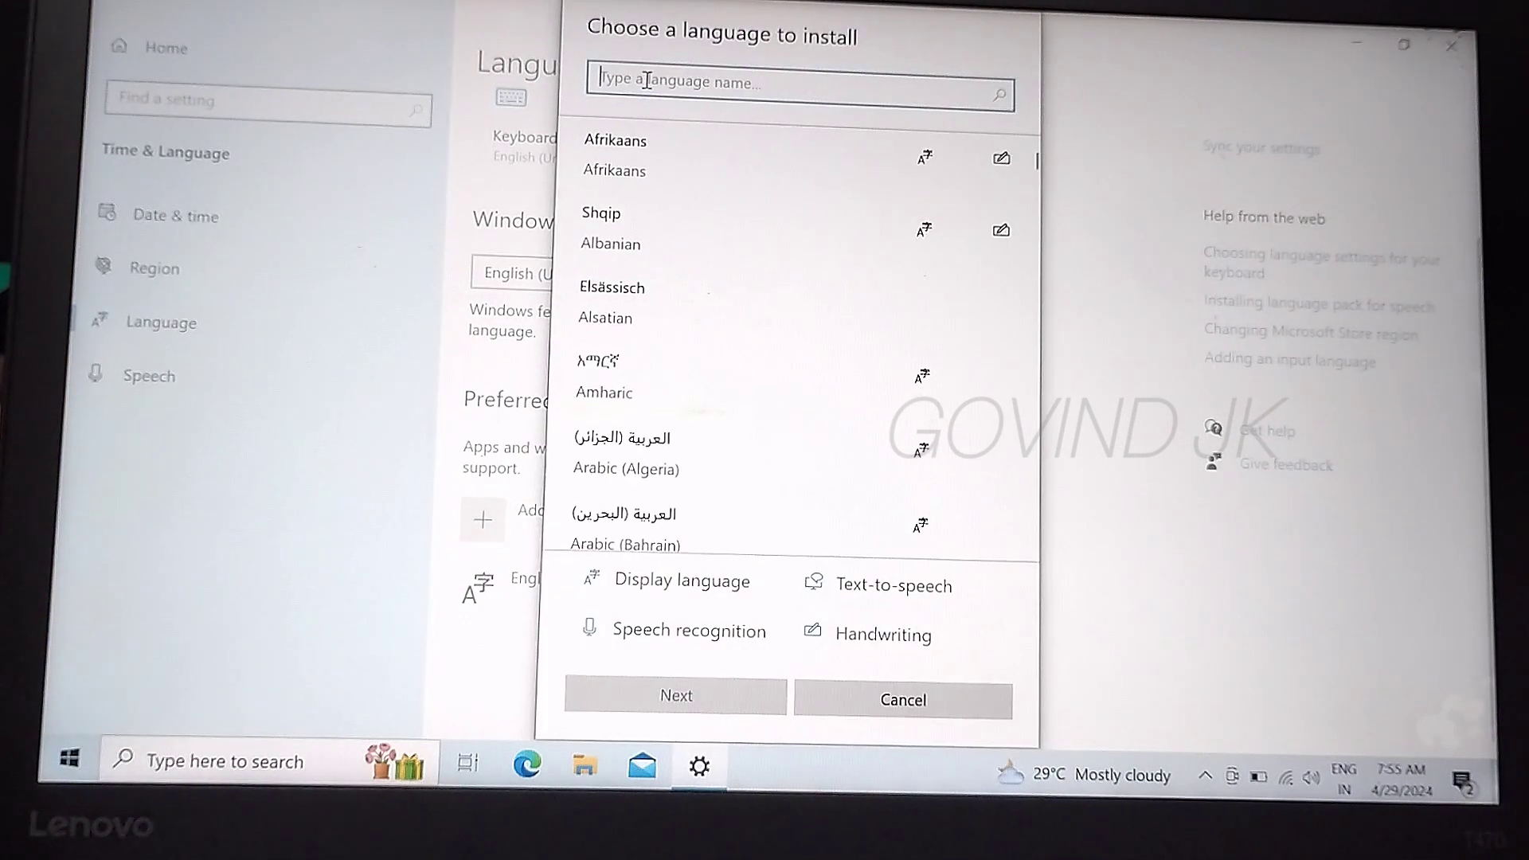
pyautogui.write('m')
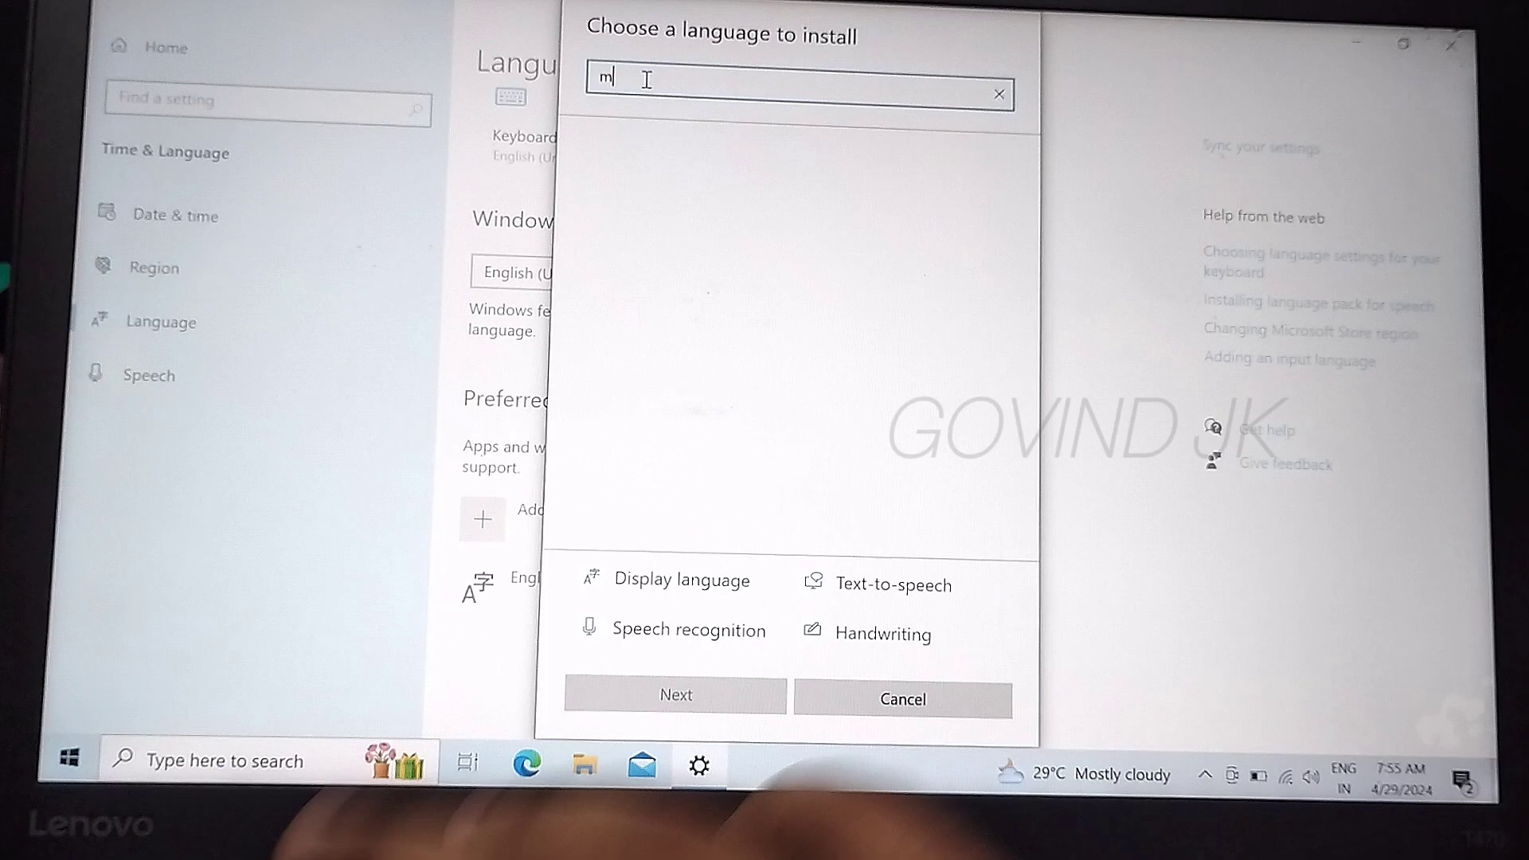
pyautogui.write('alay')
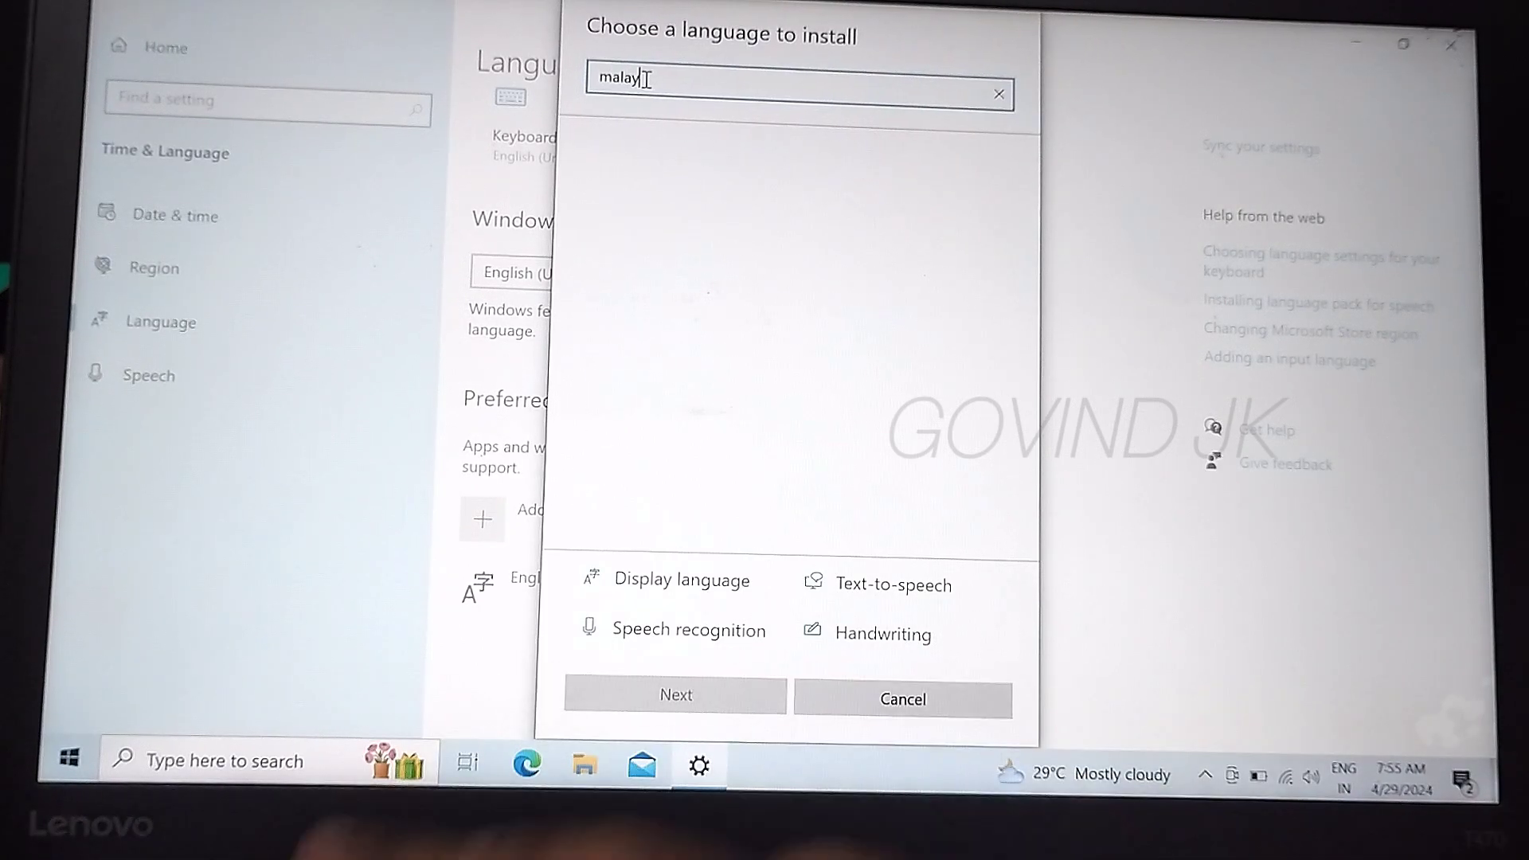
pyautogui.write('alam')
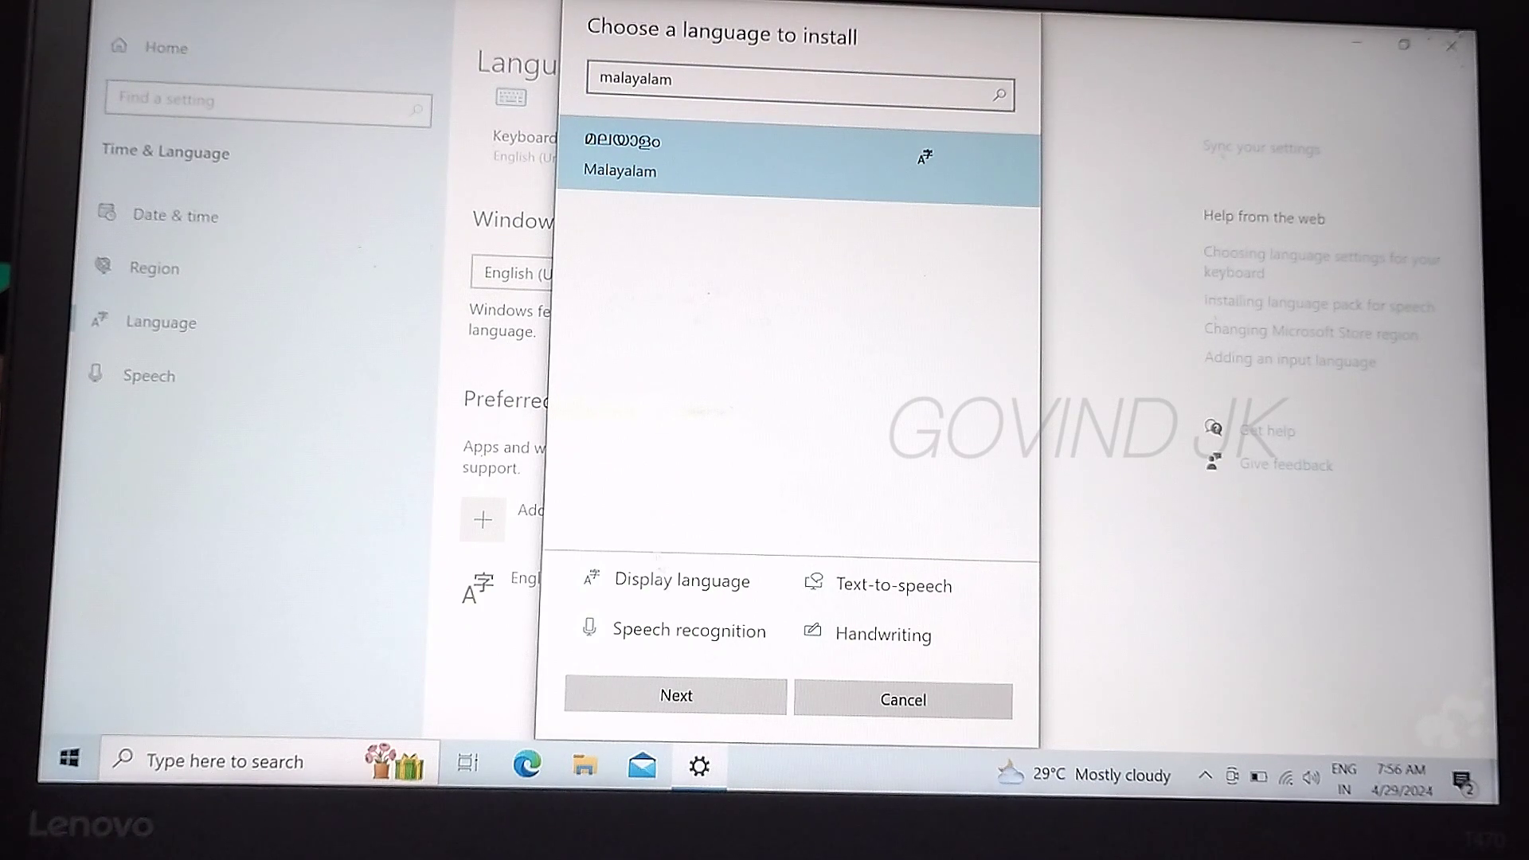
pyautogui.click(674, 695)
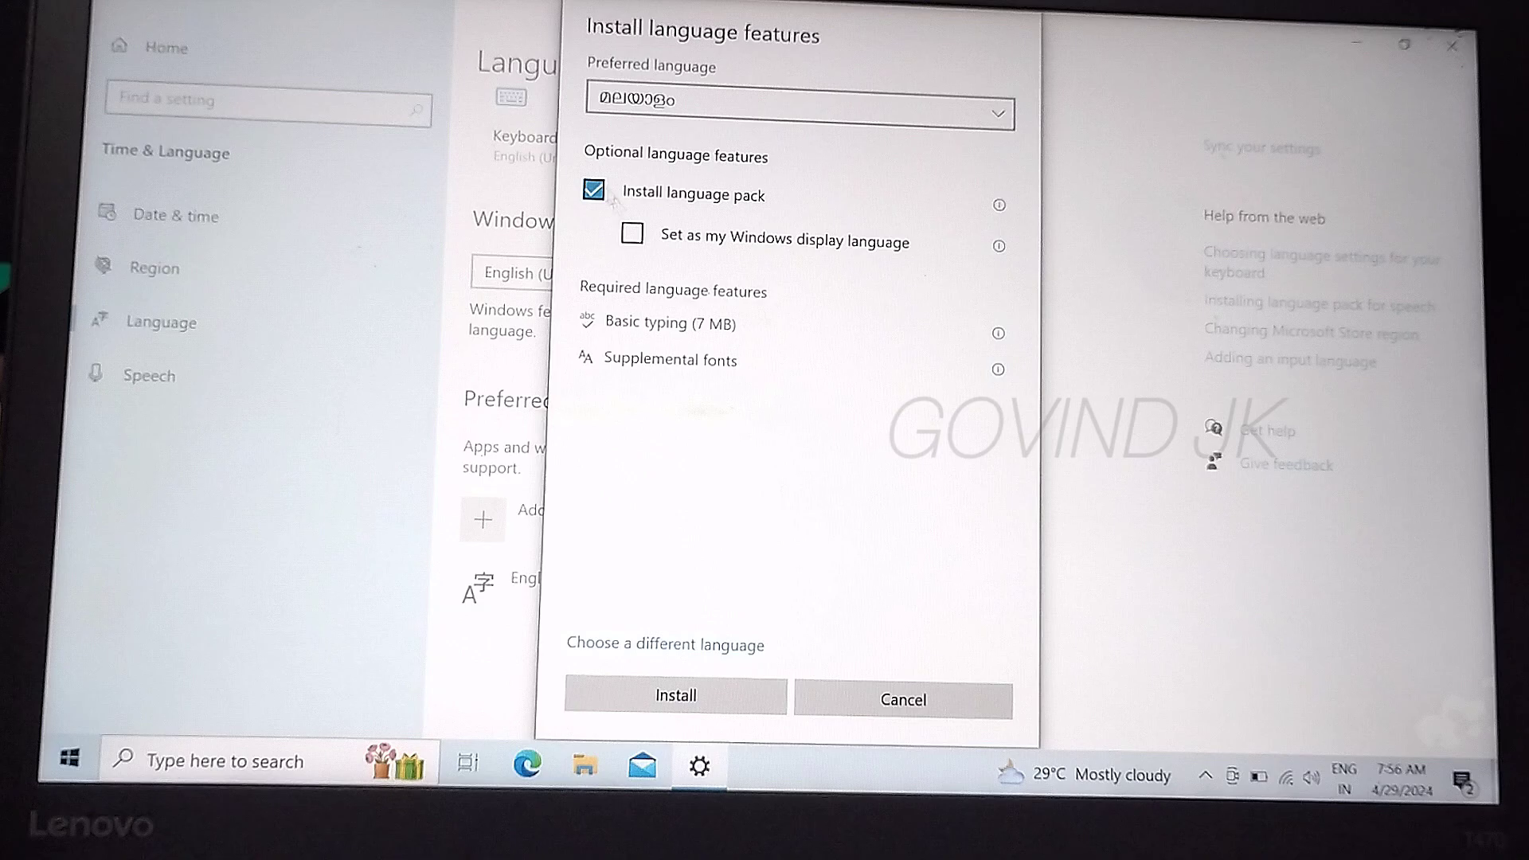
pyautogui.moveTo(677, 249)
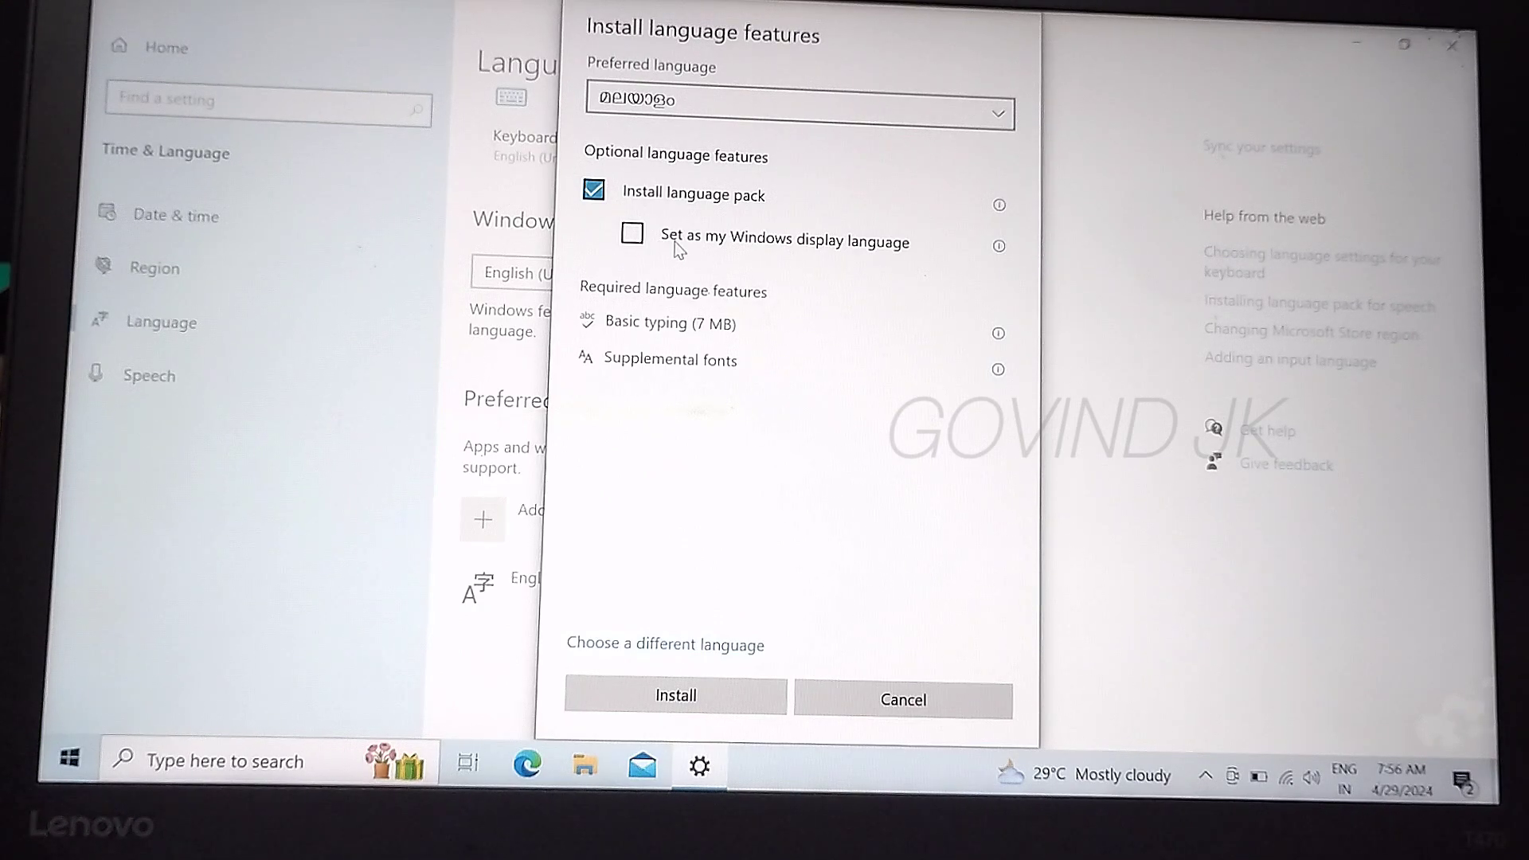
pyautogui.moveTo(720, 249)
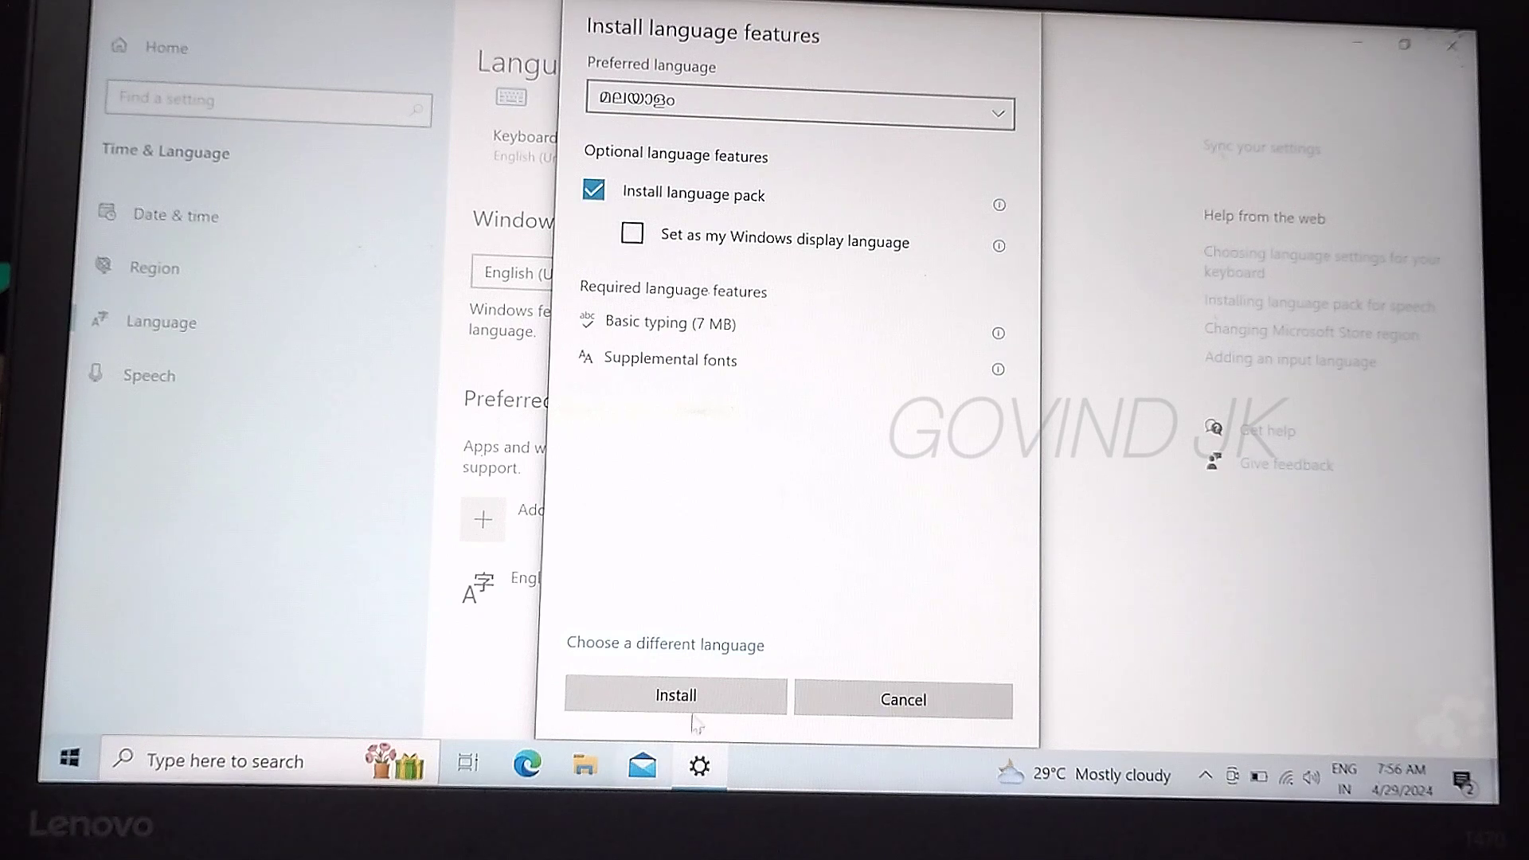
# Install the Malayalam language pack, then open Malayalam's language options
pyautogui.click(901, 699)
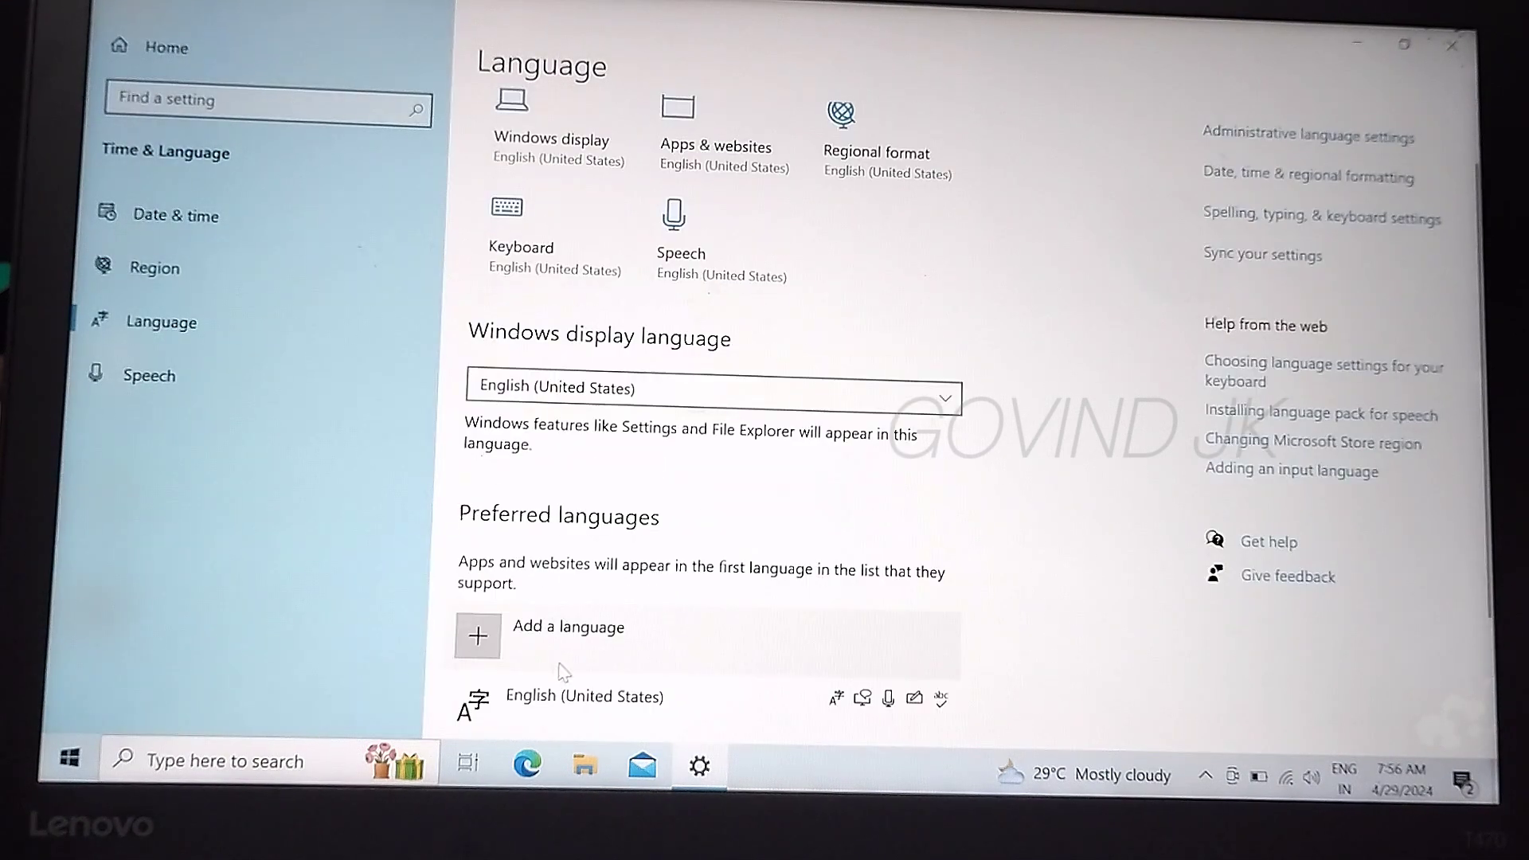
pyautogui.scroll(-3)
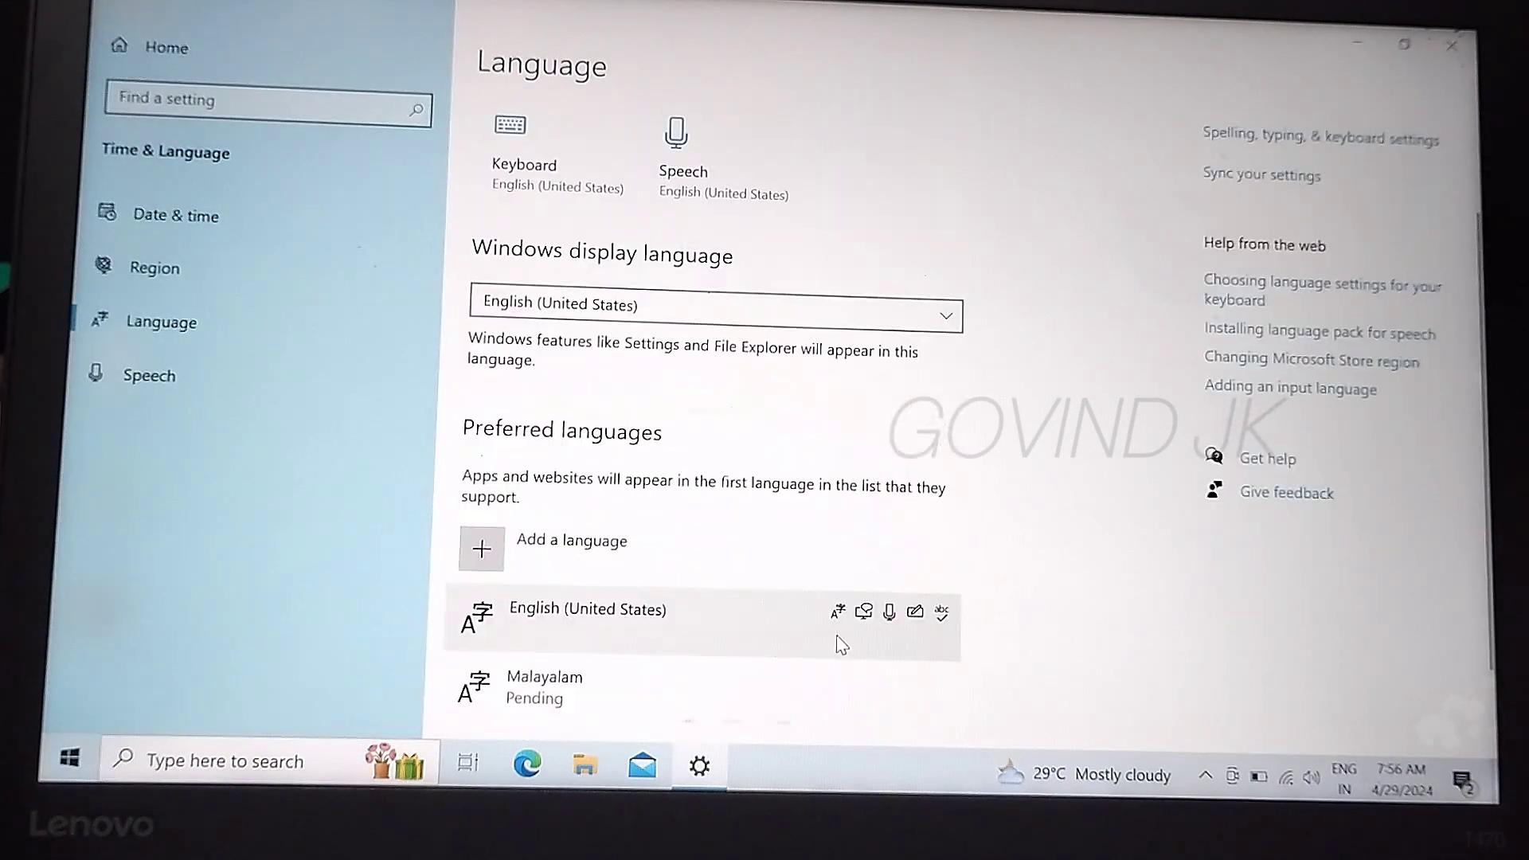
pyautogui.scroll(-3)
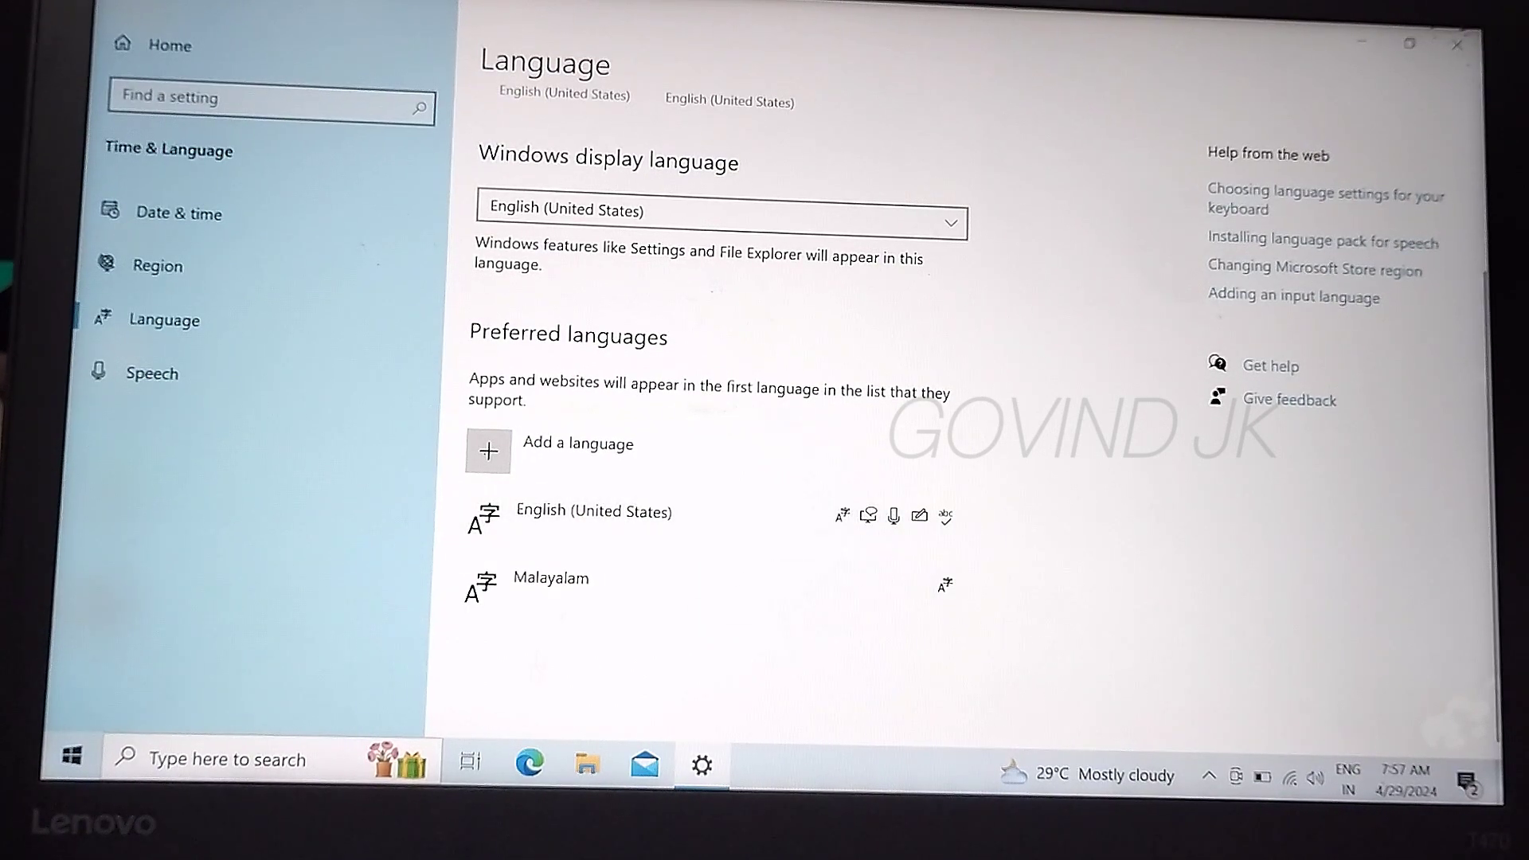
pyautogui.click(595, 590)
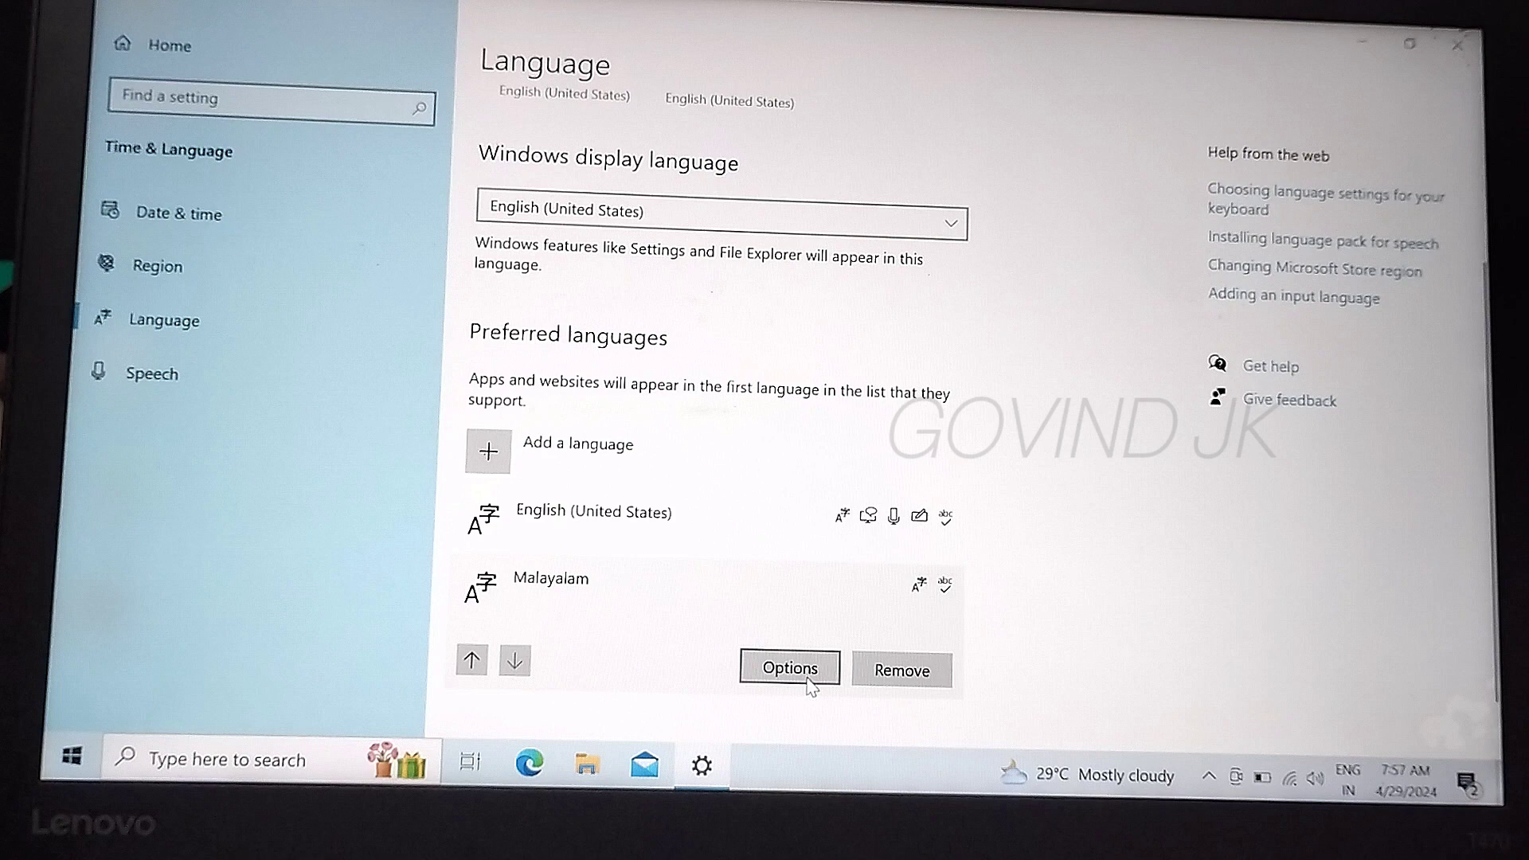
pyautogui.click(787, 670)
pyautogui.write('smc.org.in')
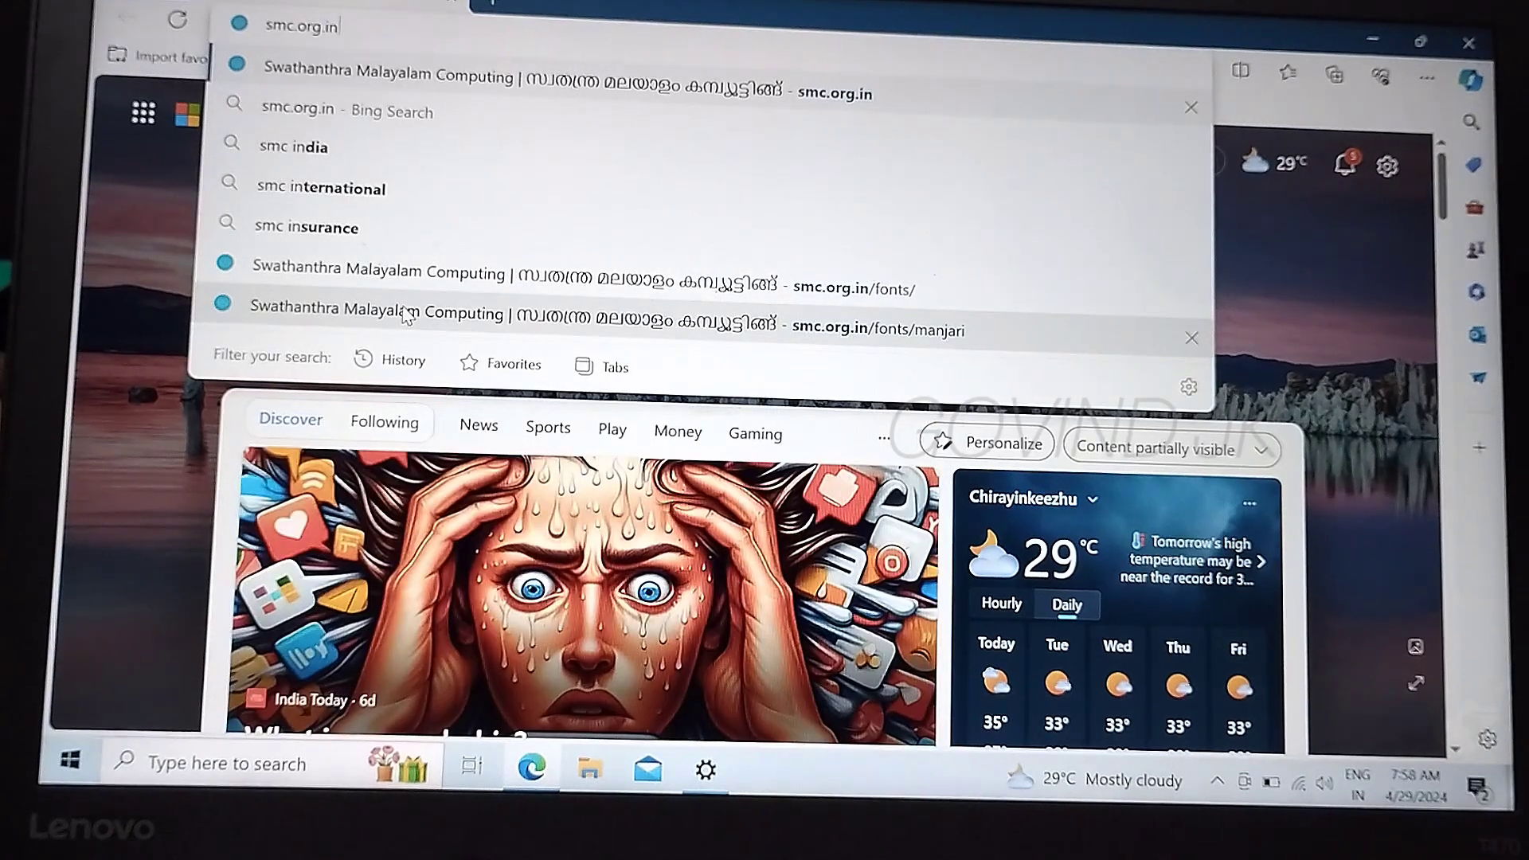
pyautogui.moveTo(458, 55)
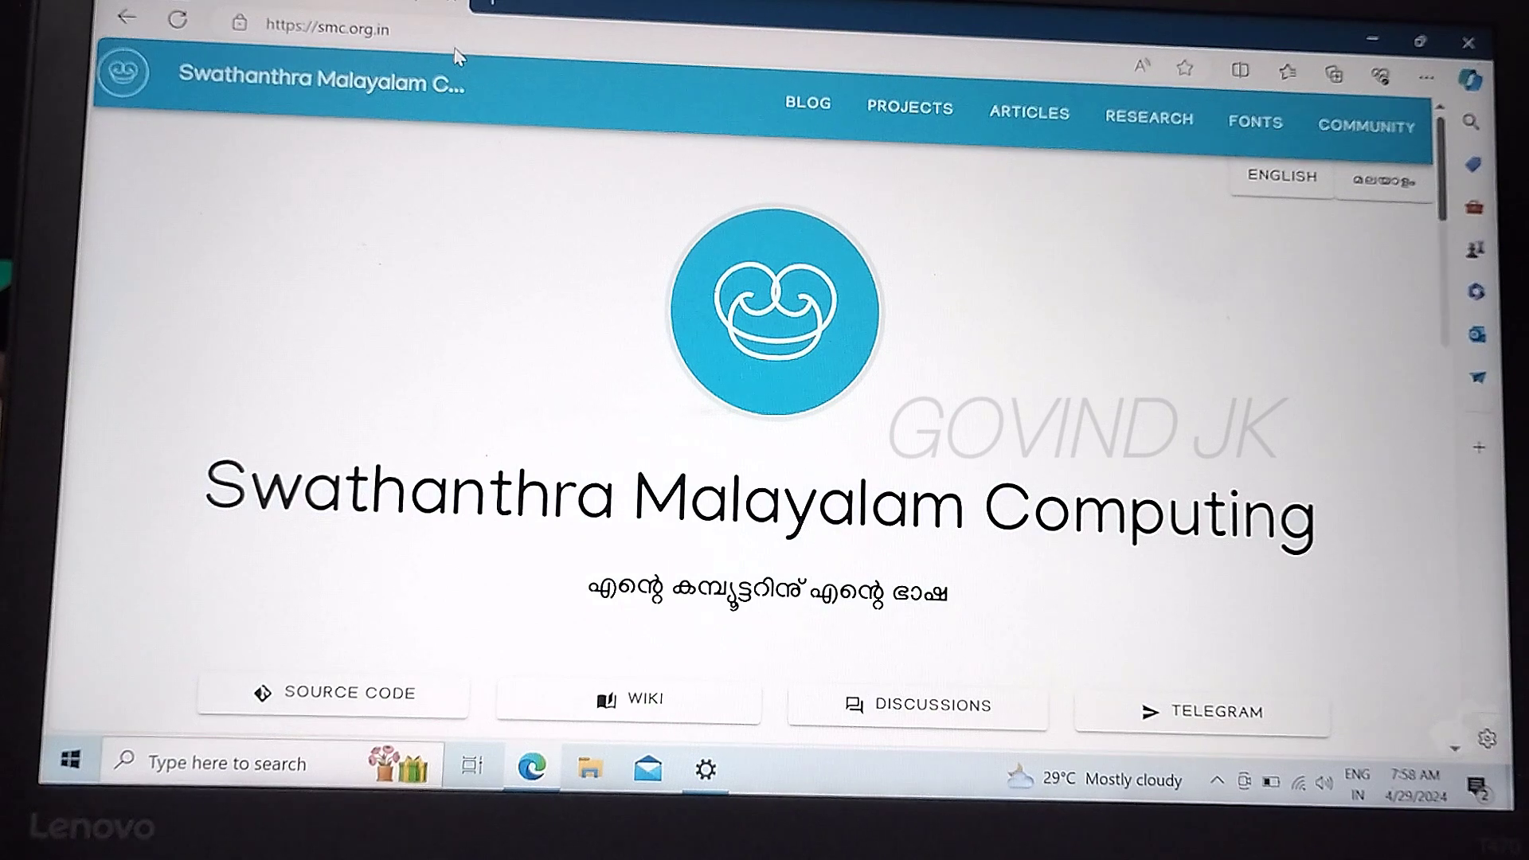
pyautogui.moveTo(1255, 120)
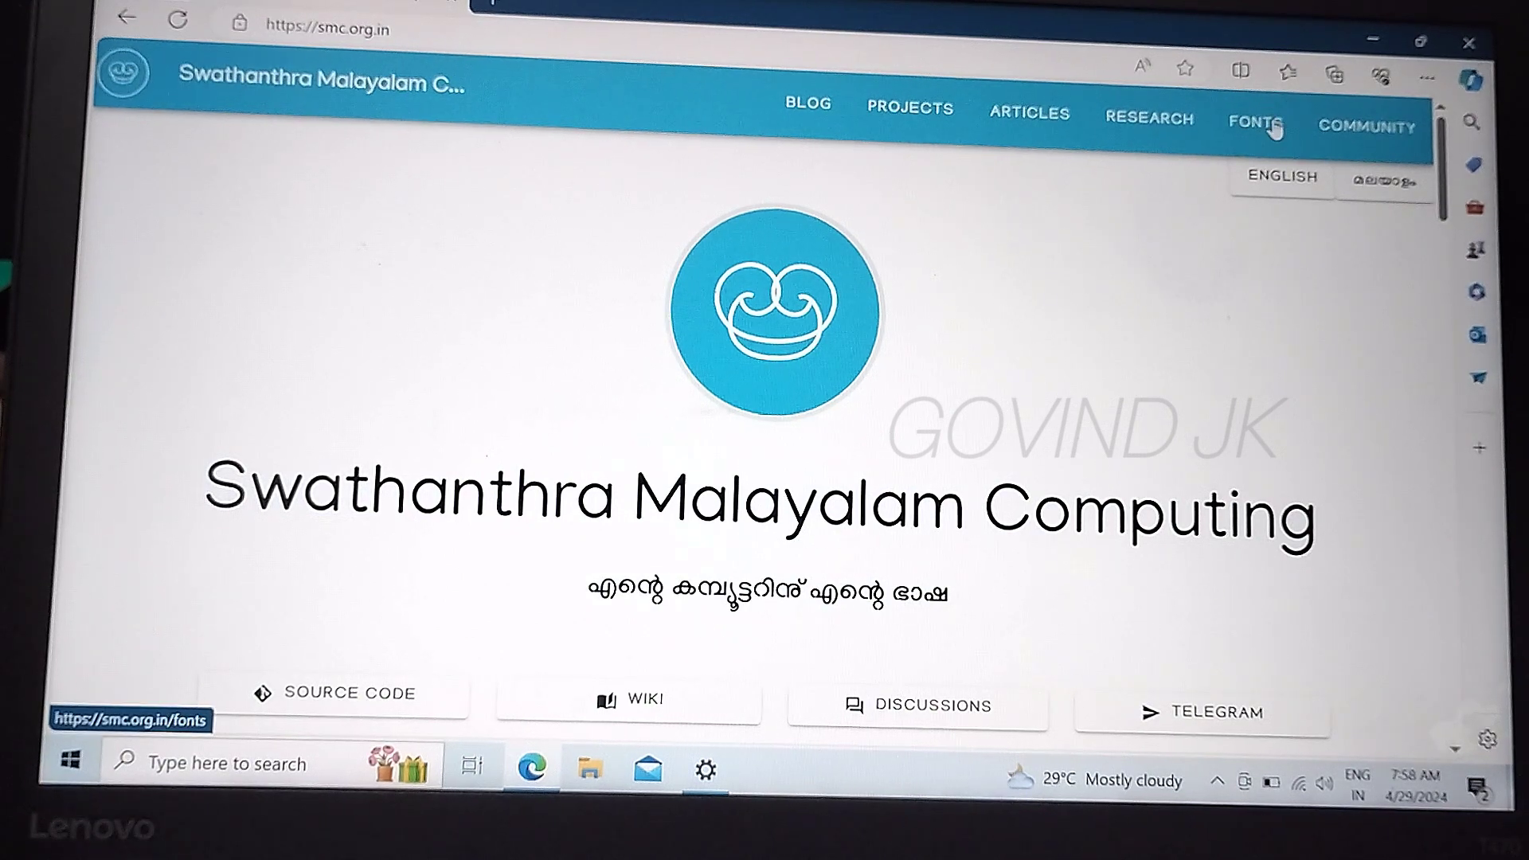
# On the FONTS page, find Keraleeyam and download it as keraleeyam.zip
pyautogui.click(1256, 108)
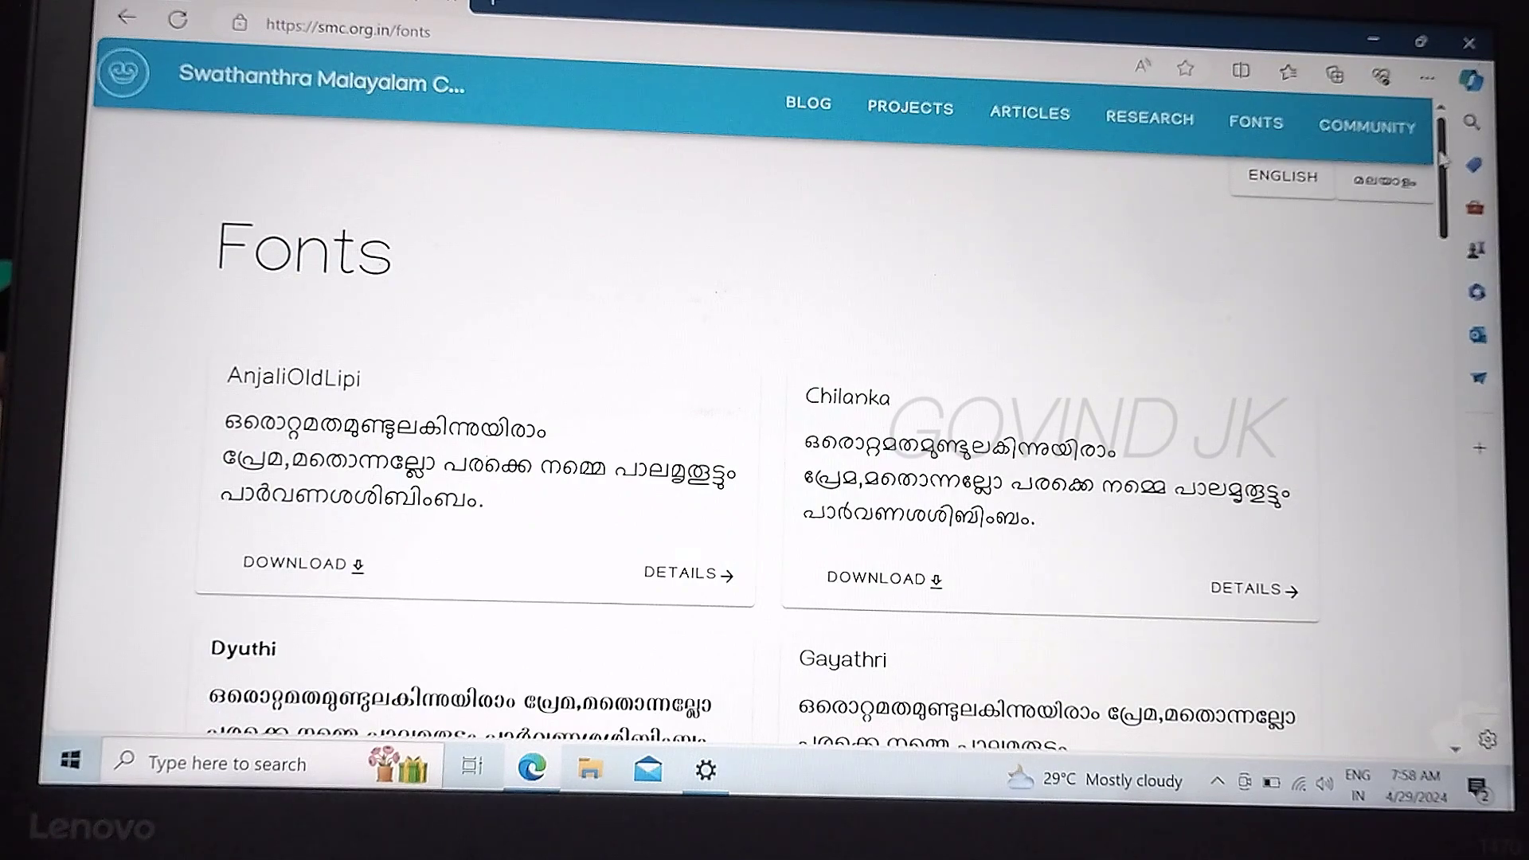
pyautogui.scroll(-3)
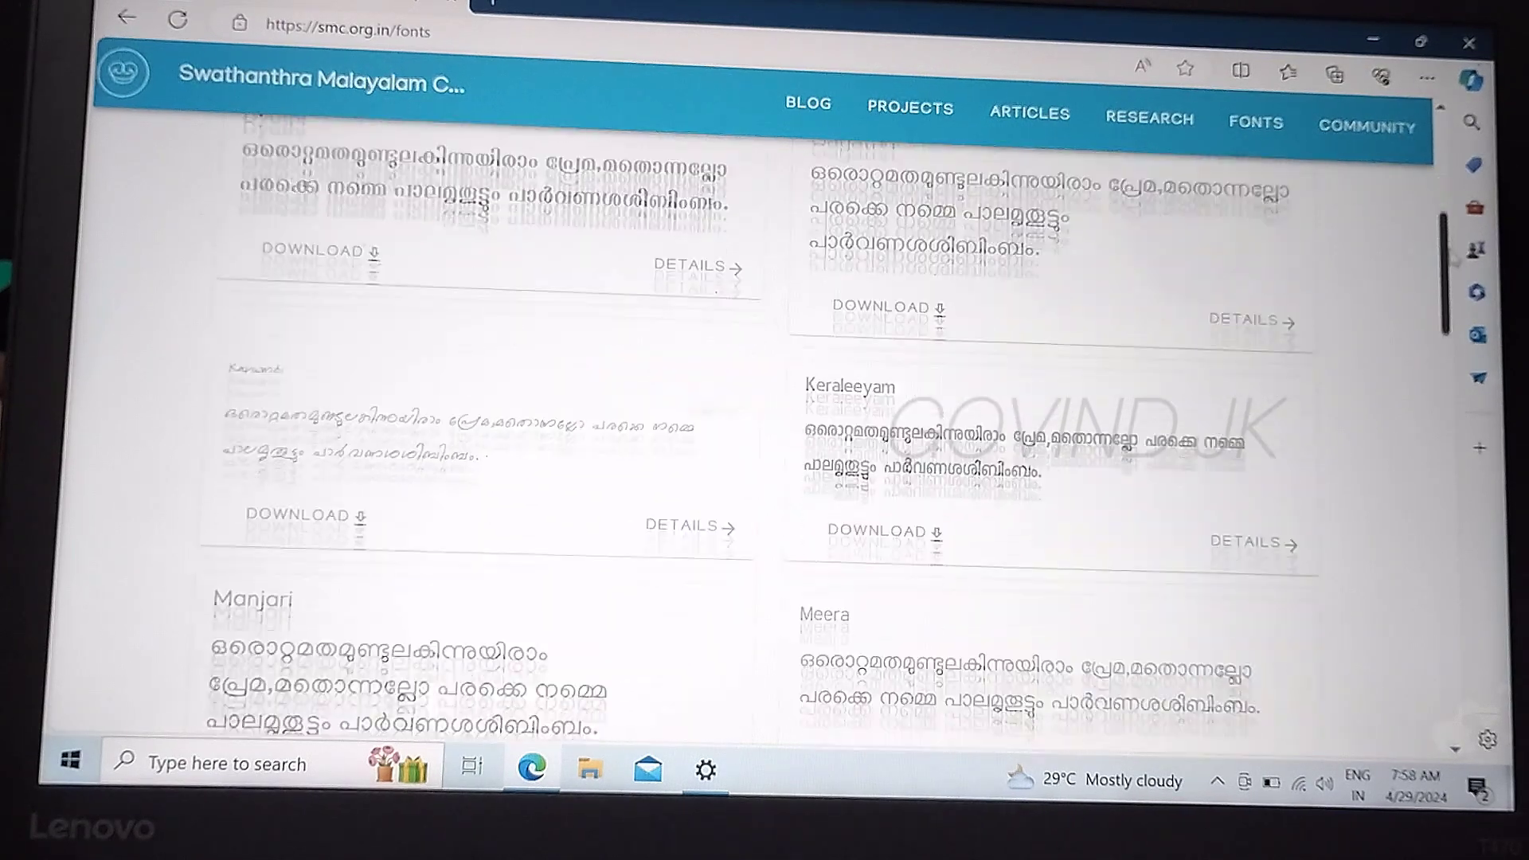
pyautogui.scroll(-3)
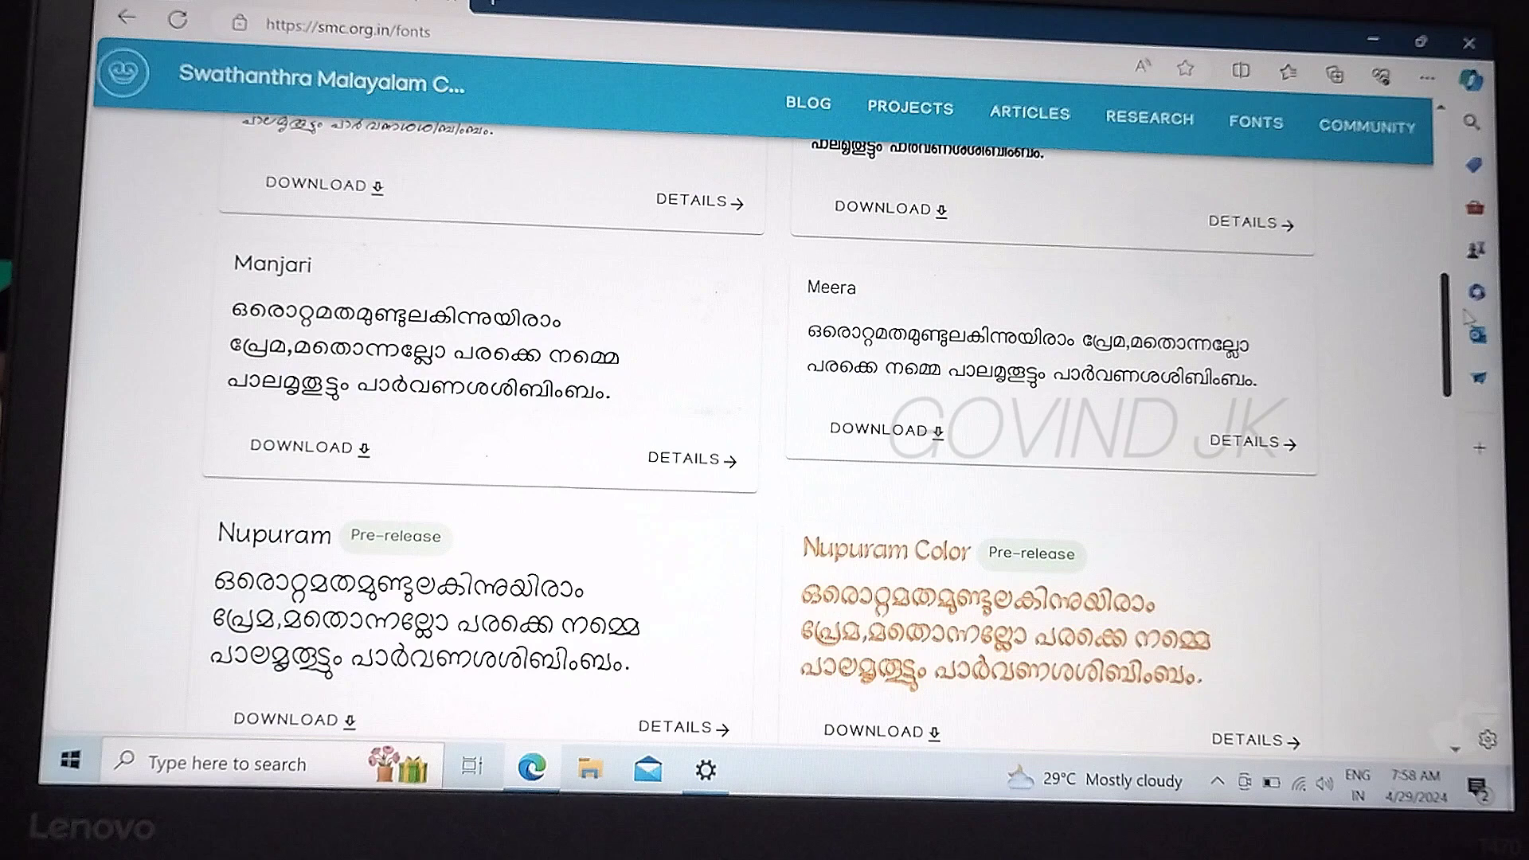
pyautogui.scroll(3)
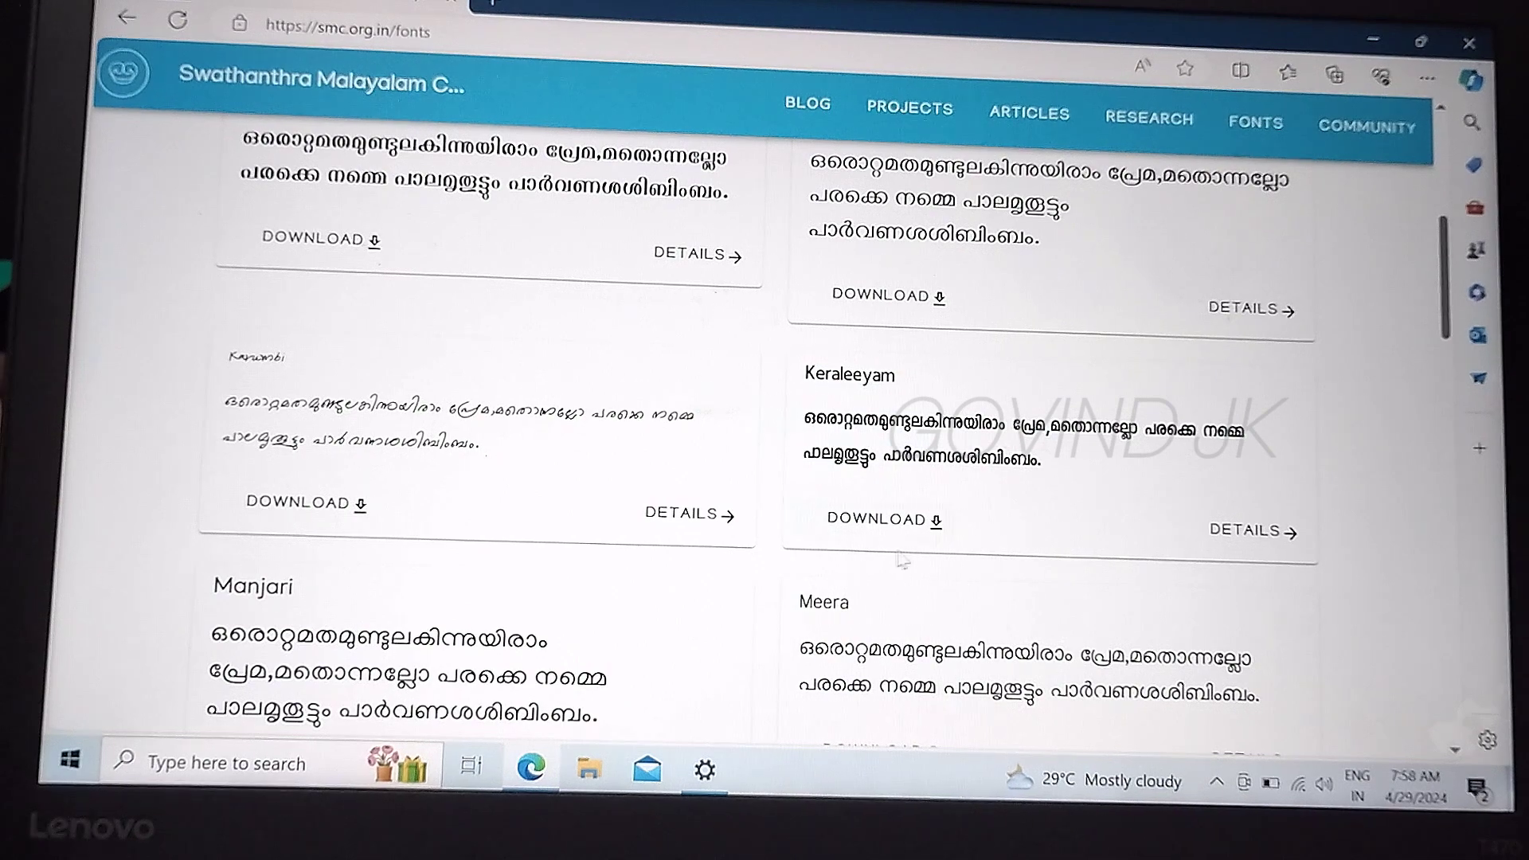
pyautogui.click(874, 518)
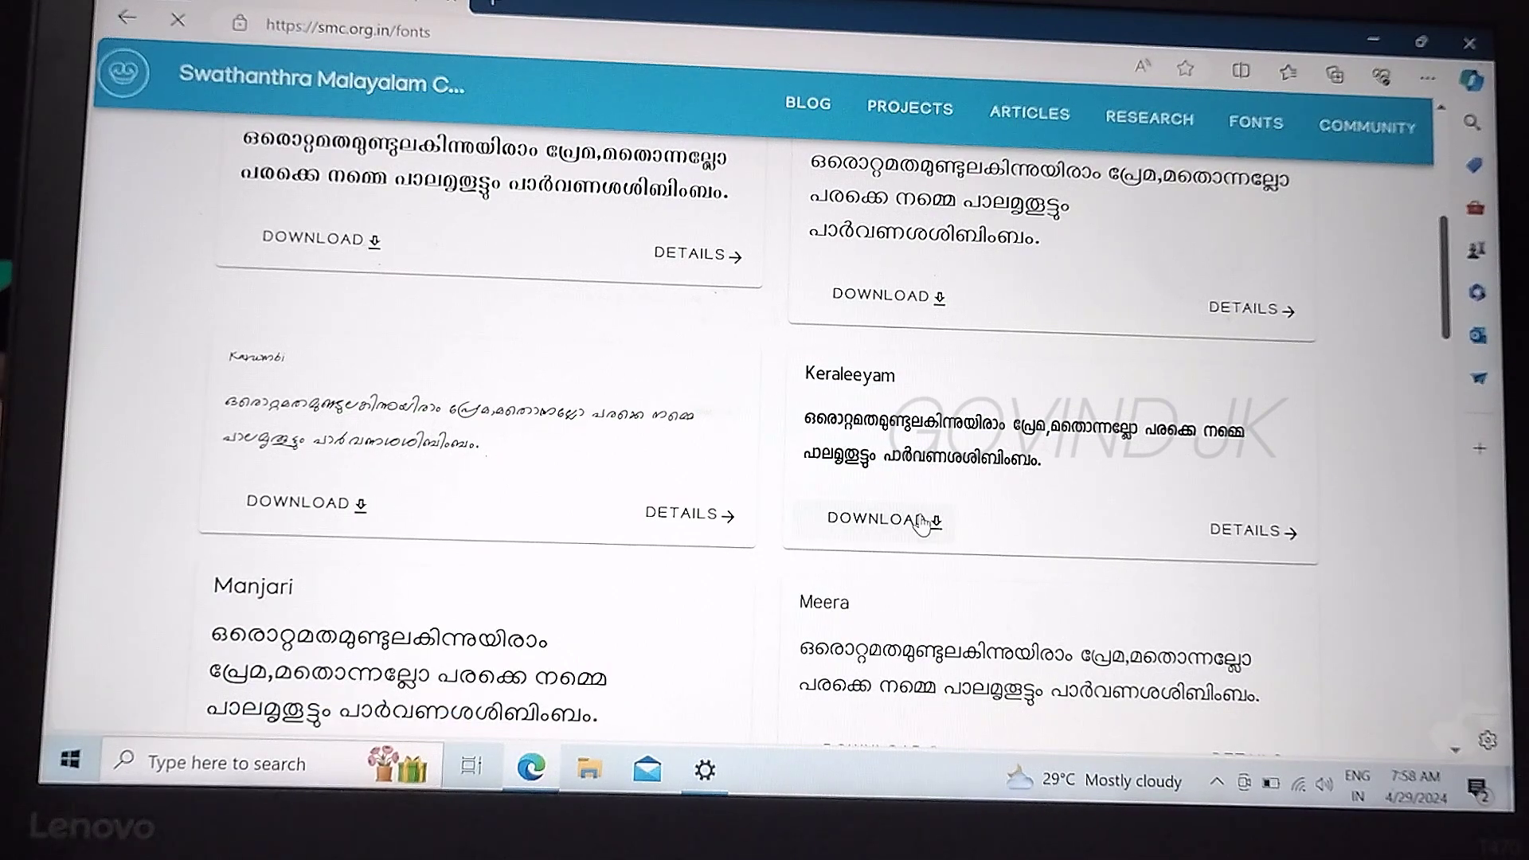
pyautogui.click(879, 520)
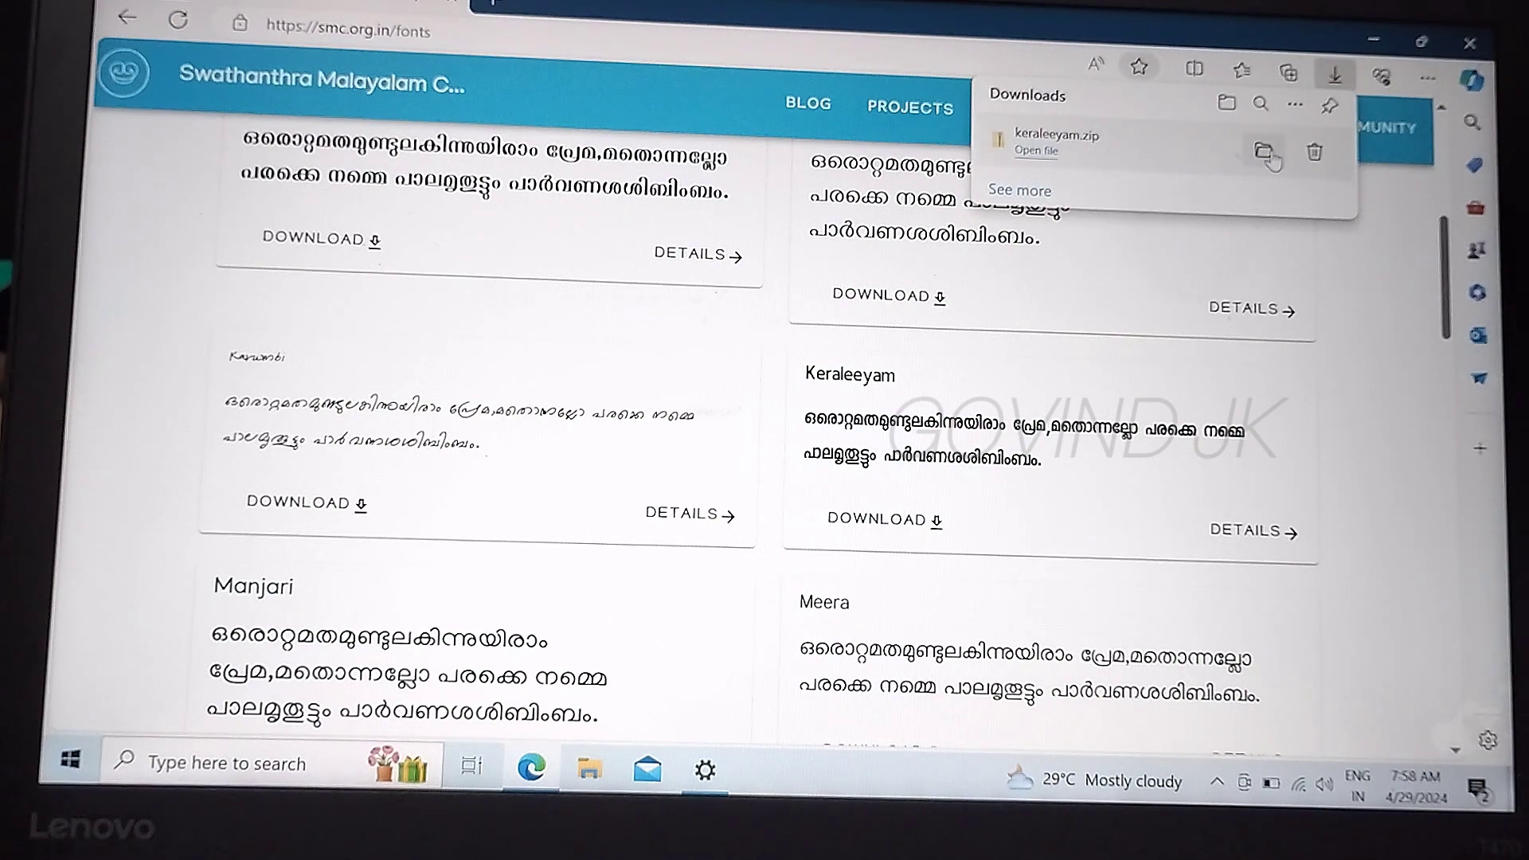
# Open keraleeyam.zip in its folder, install Keraleeyam Regular, and close the windows
pyautogui.click(1264, 152)
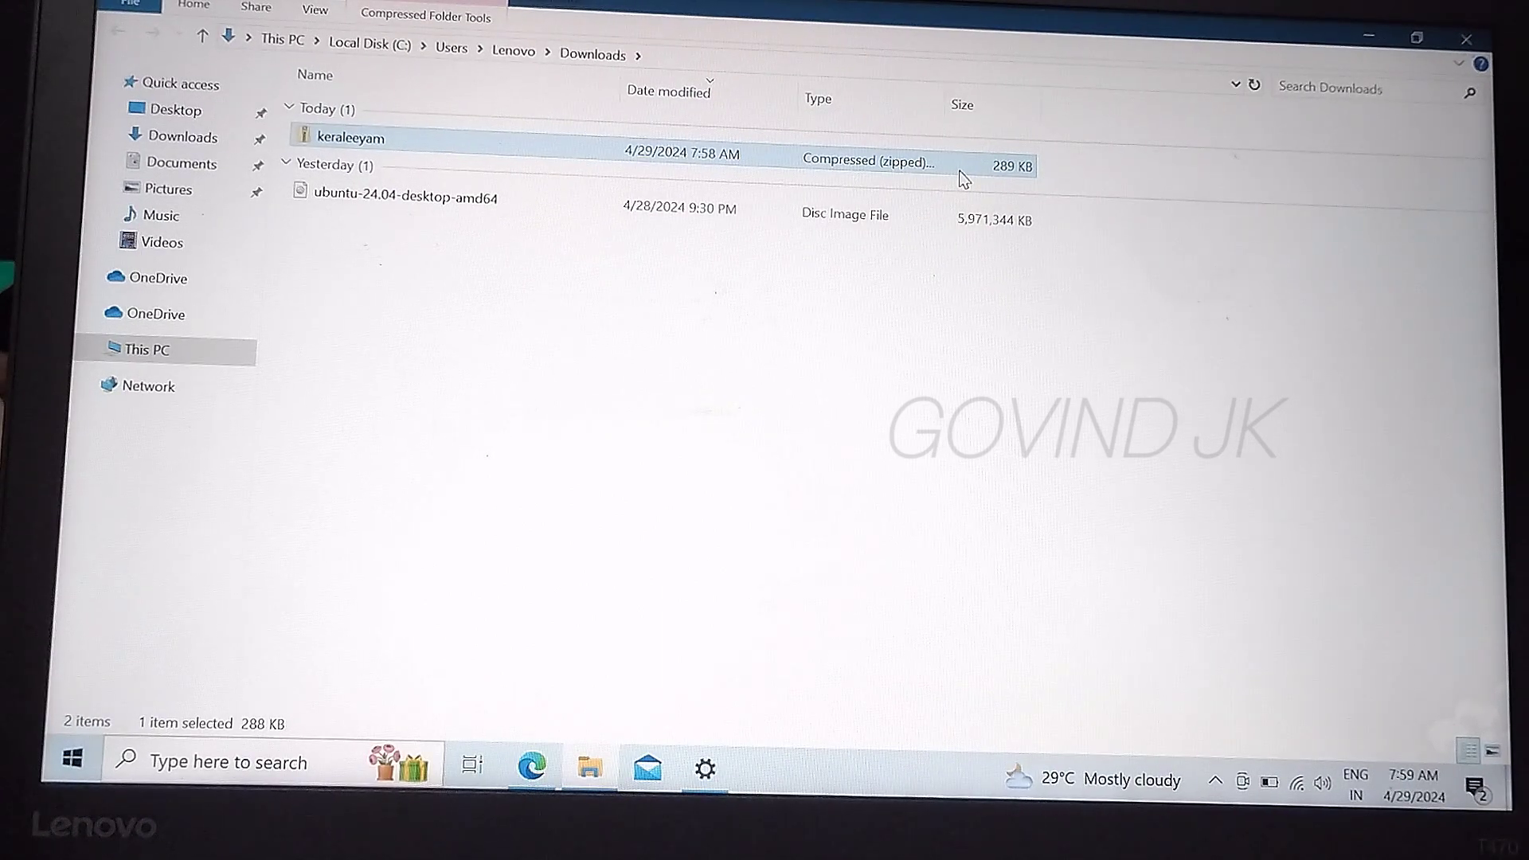
pyautogui.doubleClick(348, 136)
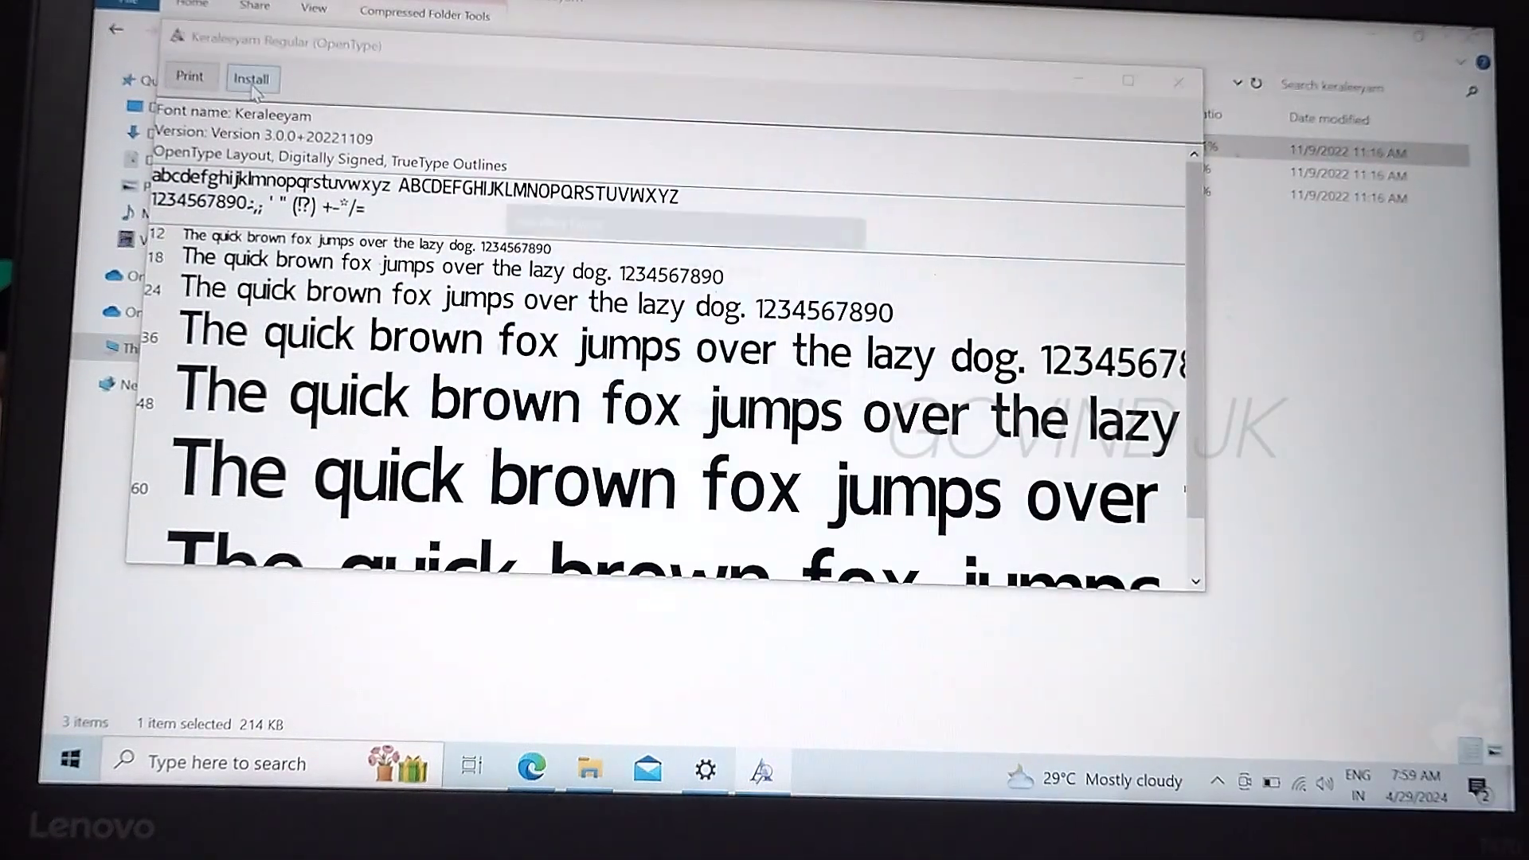
pyautogui.click(252, 78)
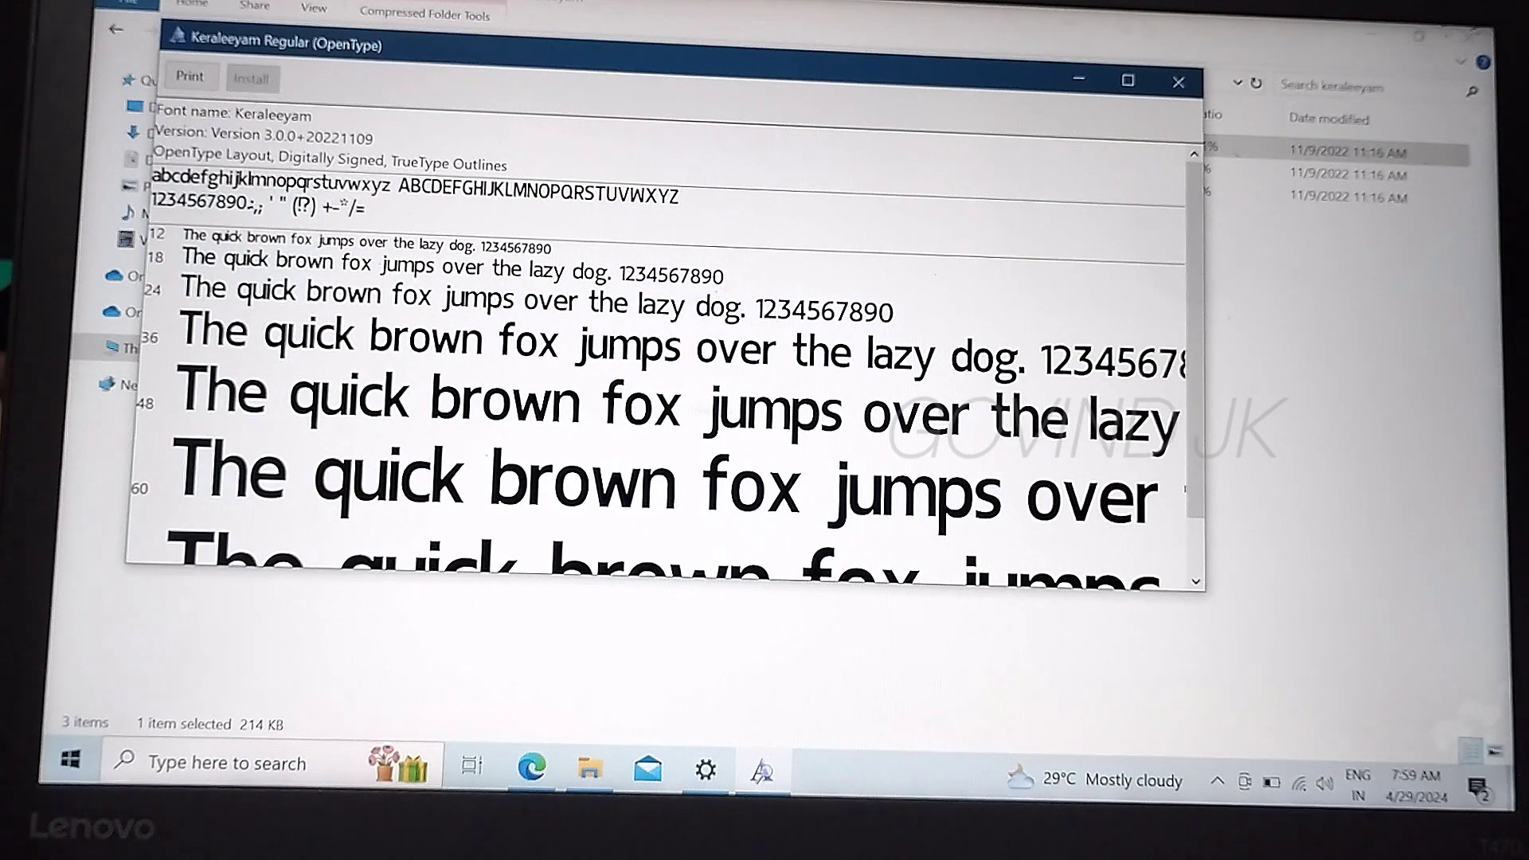
pyautogui.click(1178, 82)
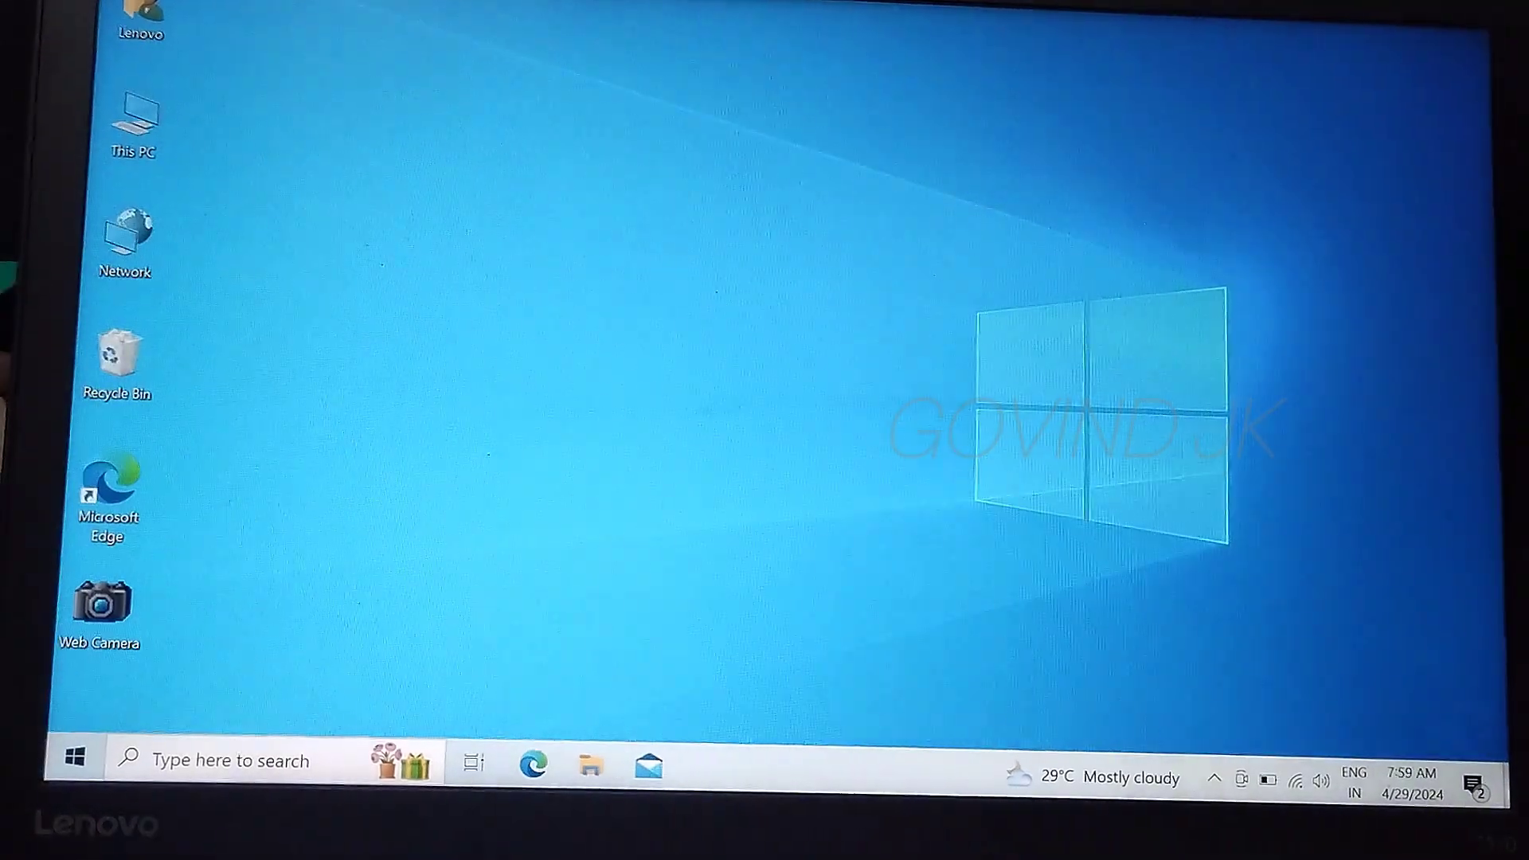
# Launch Word from search, create a blank document, dismiss the theme prompt, type sample text
pyautogui.write('w')
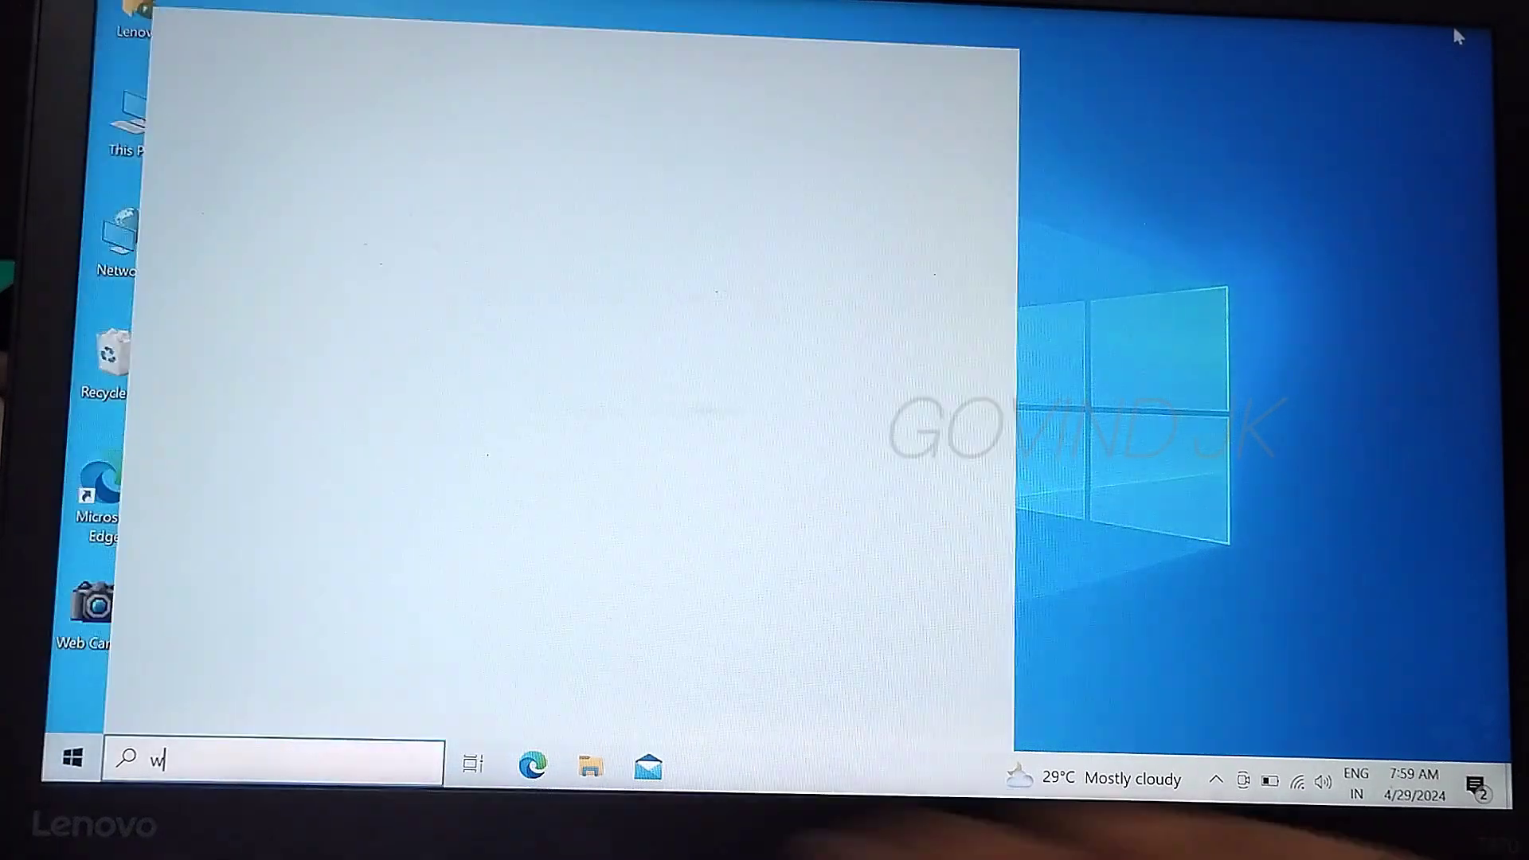
pyautogui.write('ord')
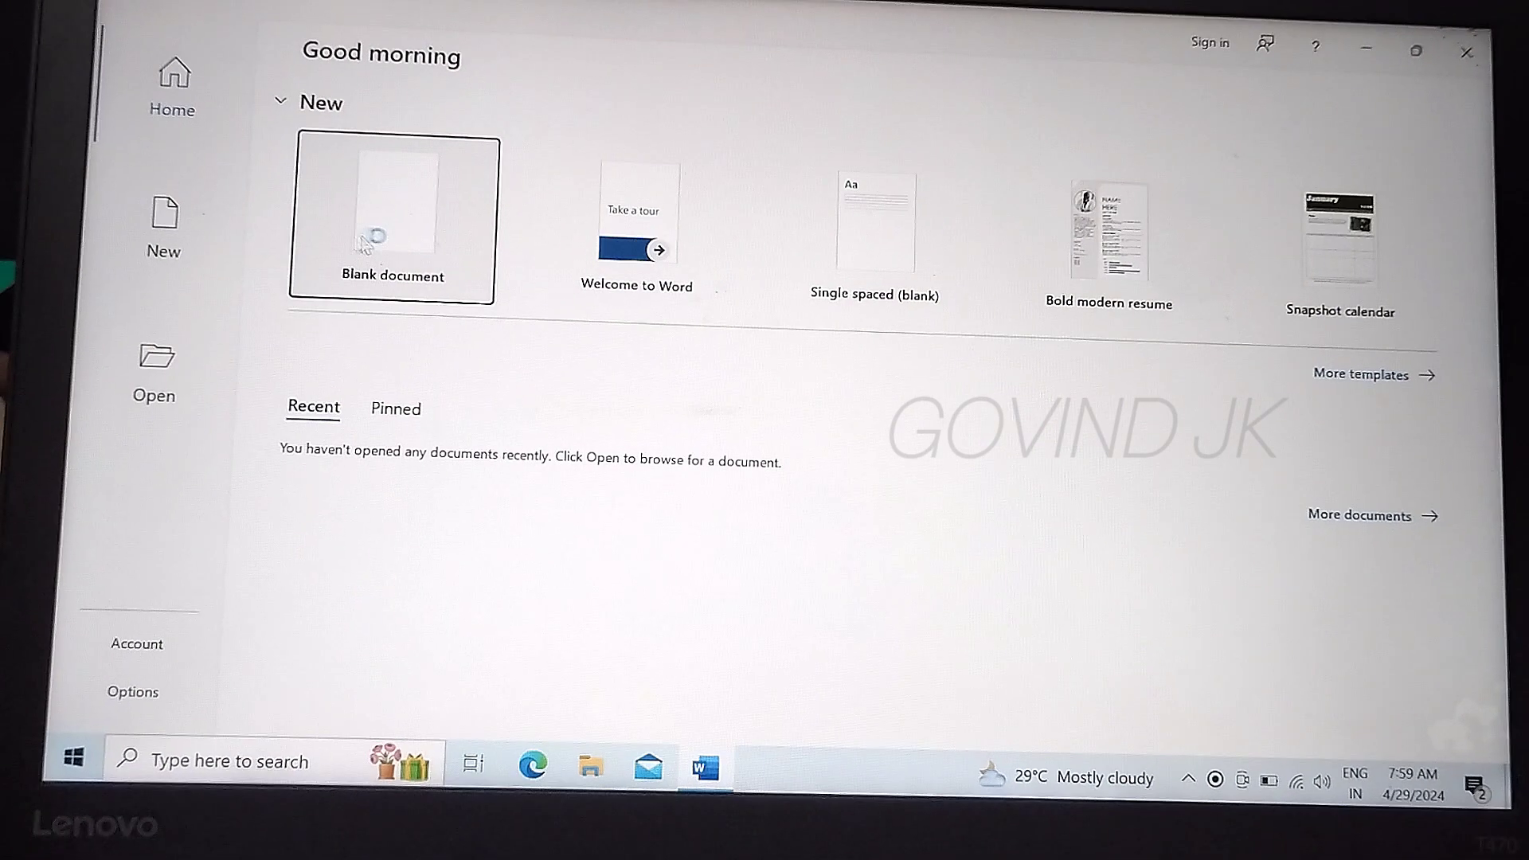
pyautogui.click(391, 217)
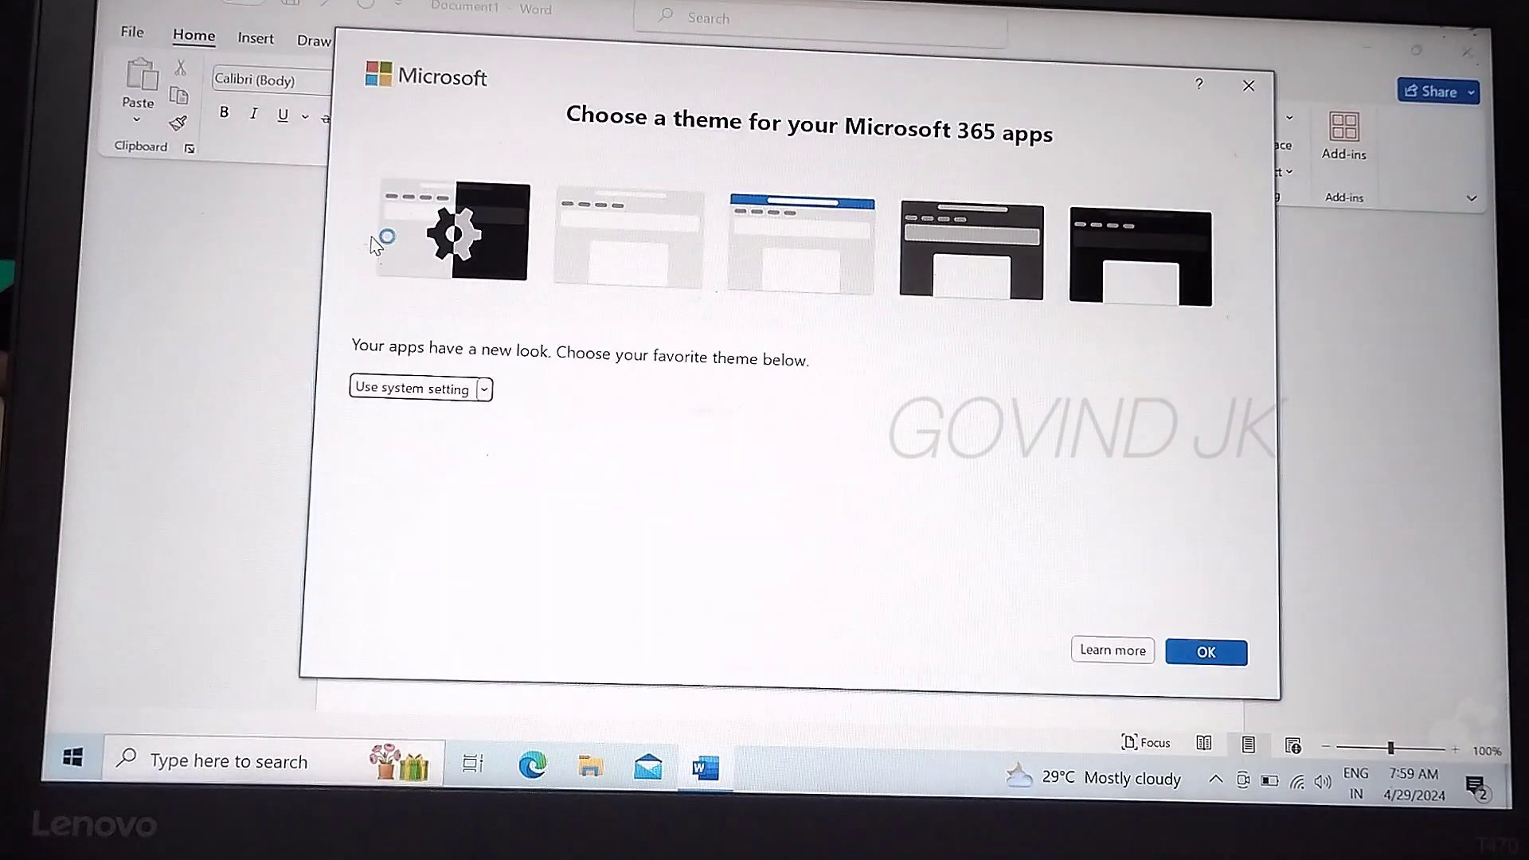
pyautogui.click(1204, 651)
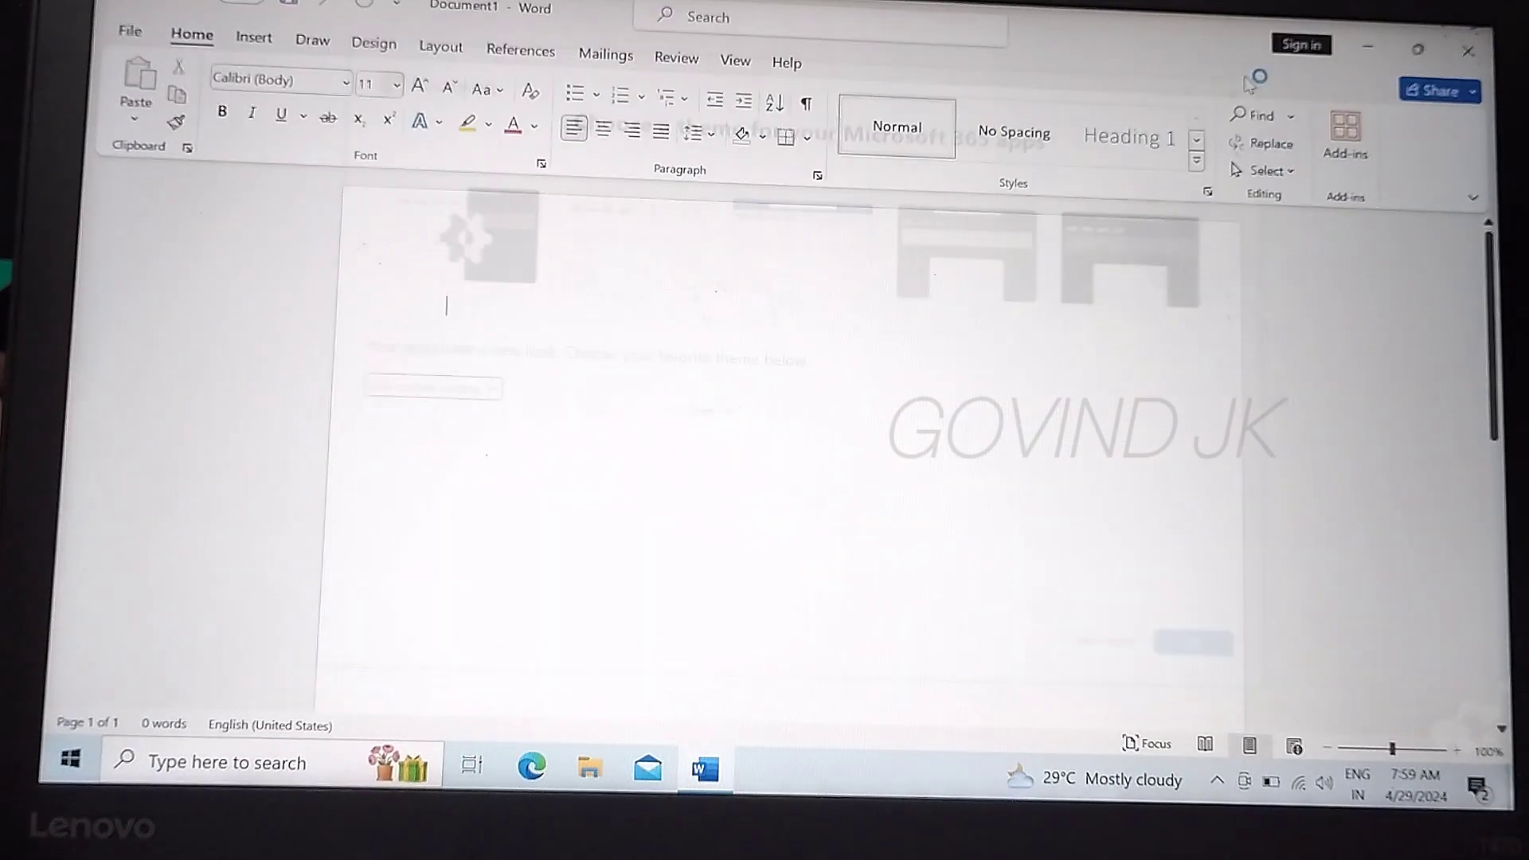
pyautogui.write('jggfgcffgf')
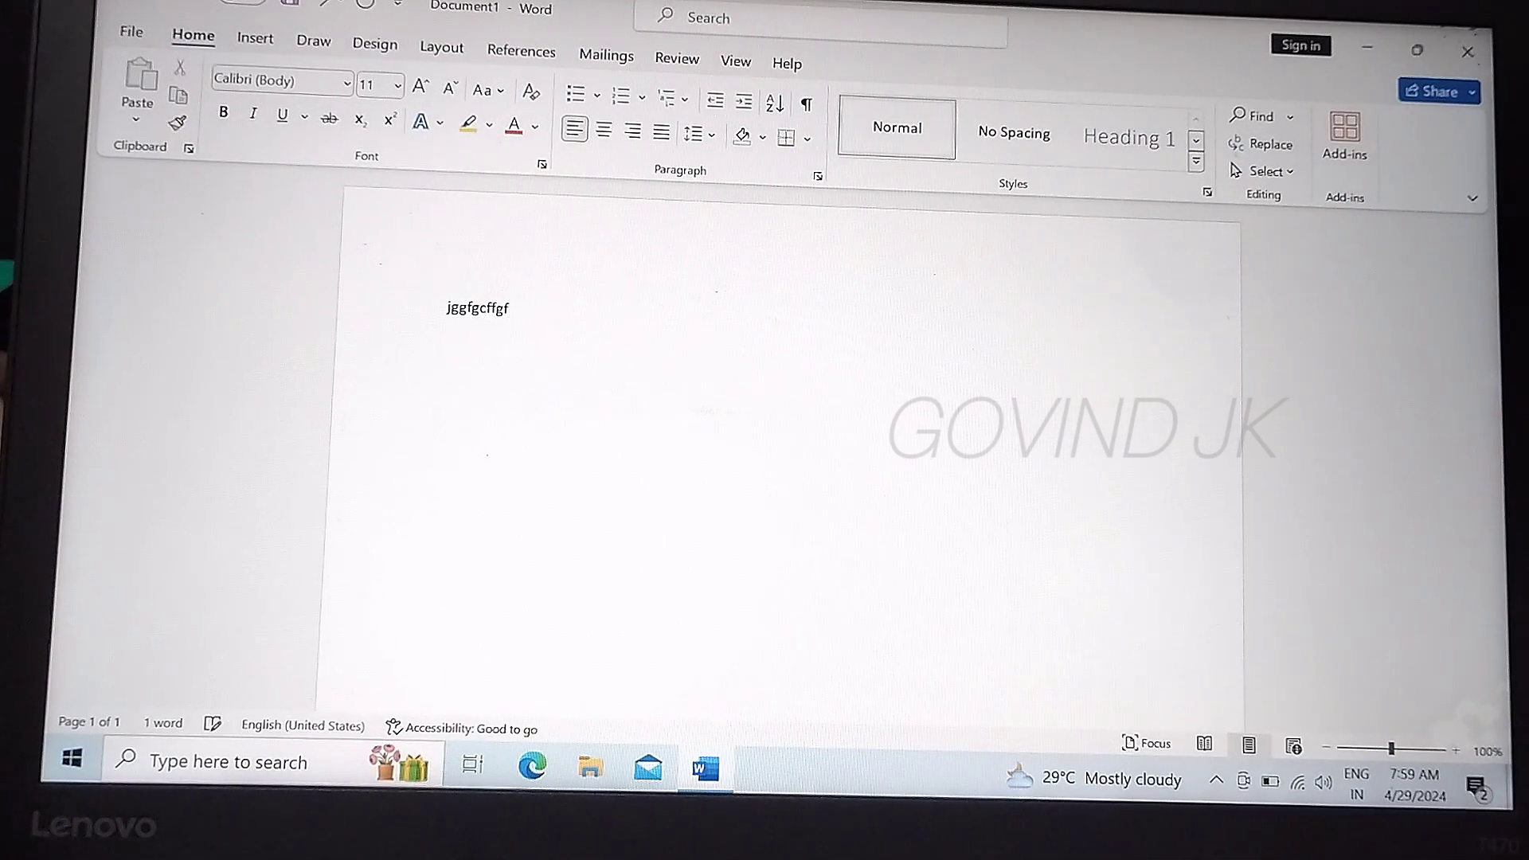
pyautogui.moveTo(1284, 591)
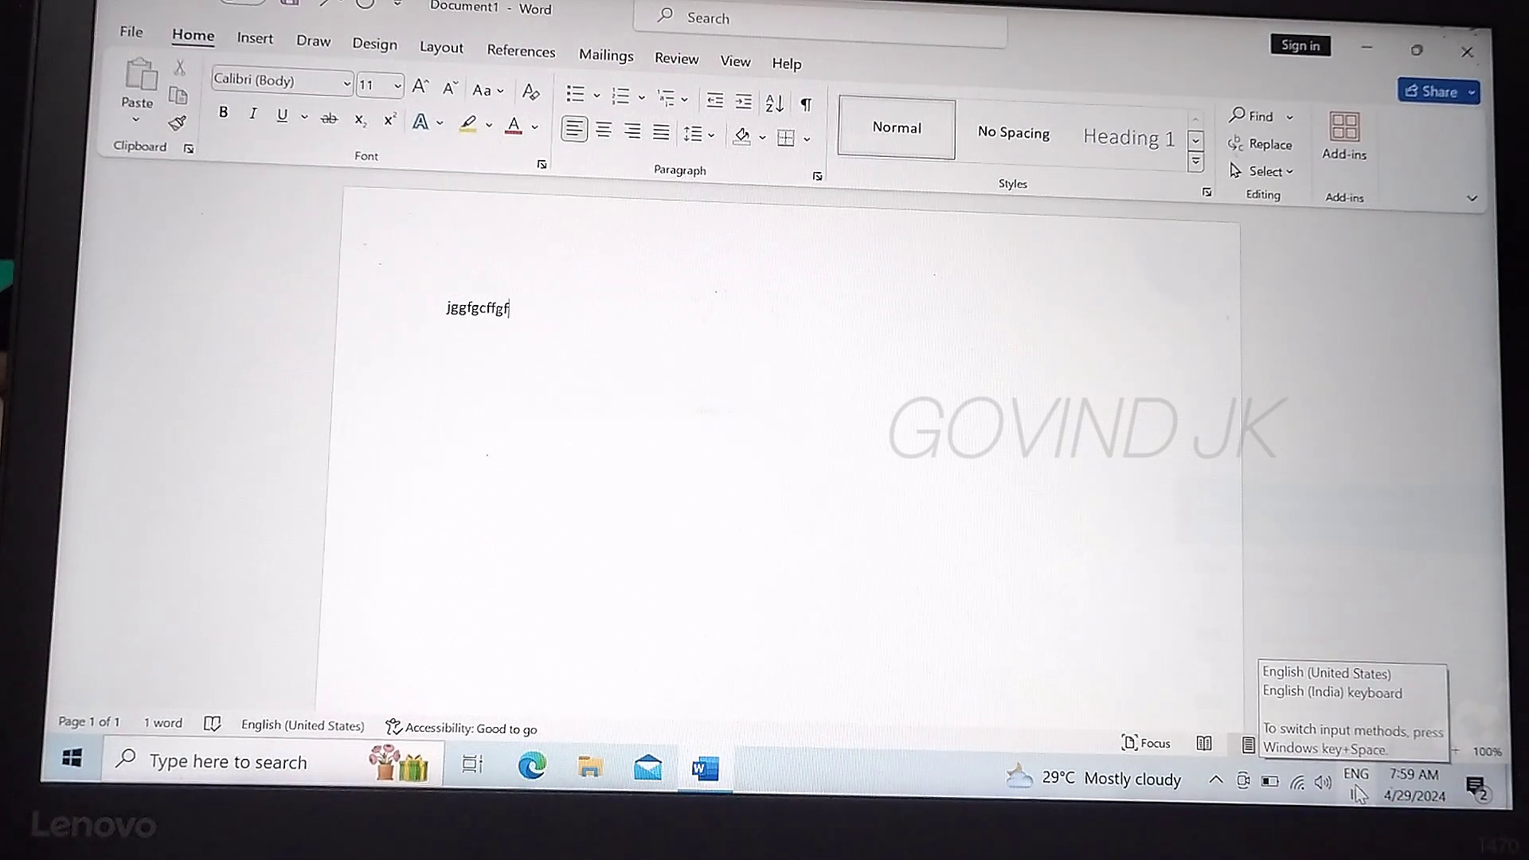
# Switch input to Malayalam keyboard, briefly to US keyboard, then back to Malayalam keyboard
pyautogui.click(1355, 779)
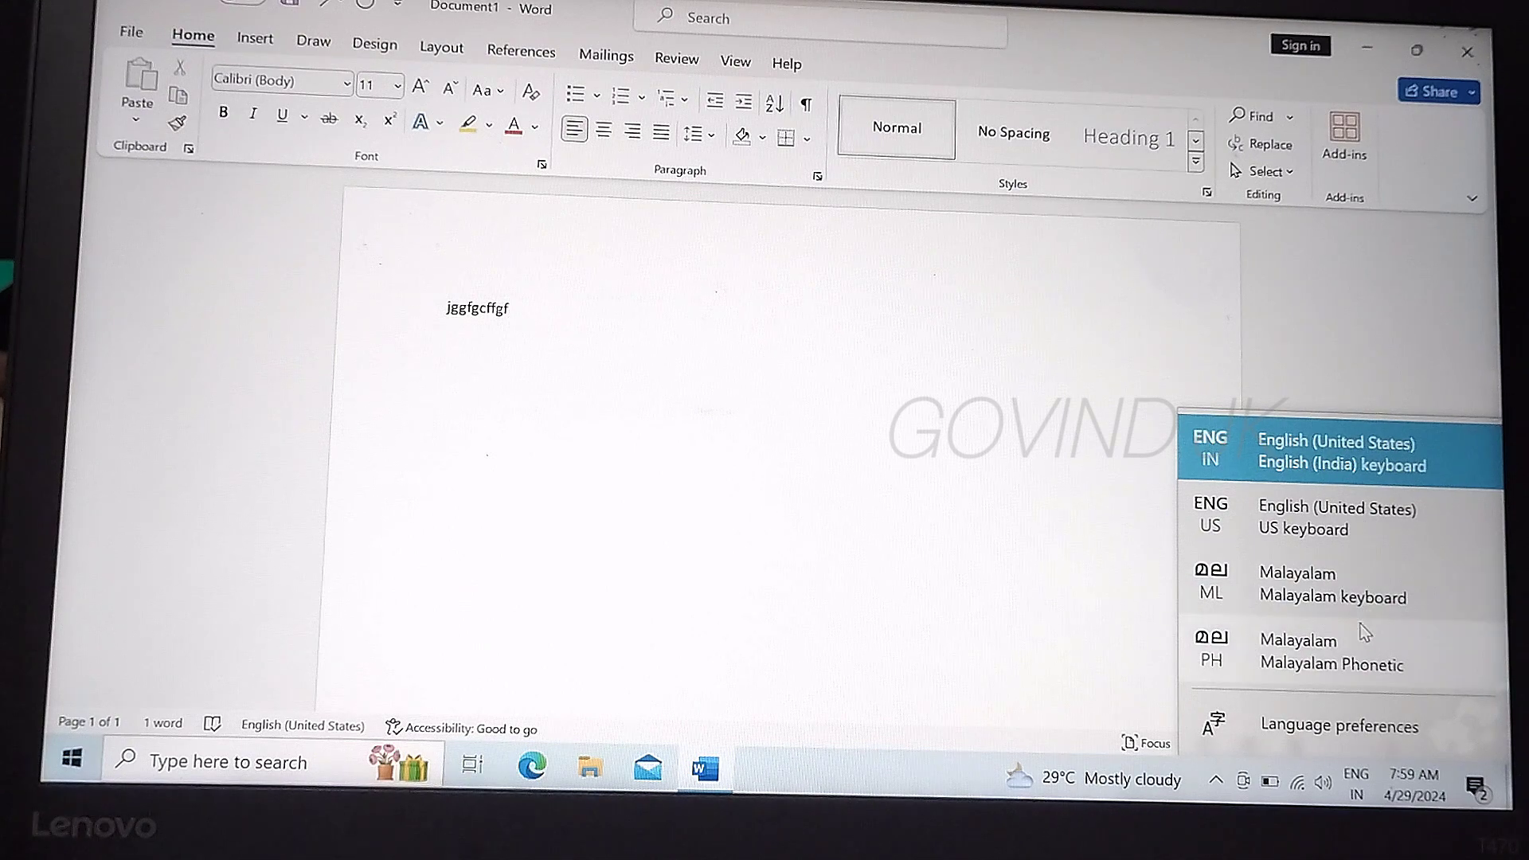
pyautogui.click(1297, 583)
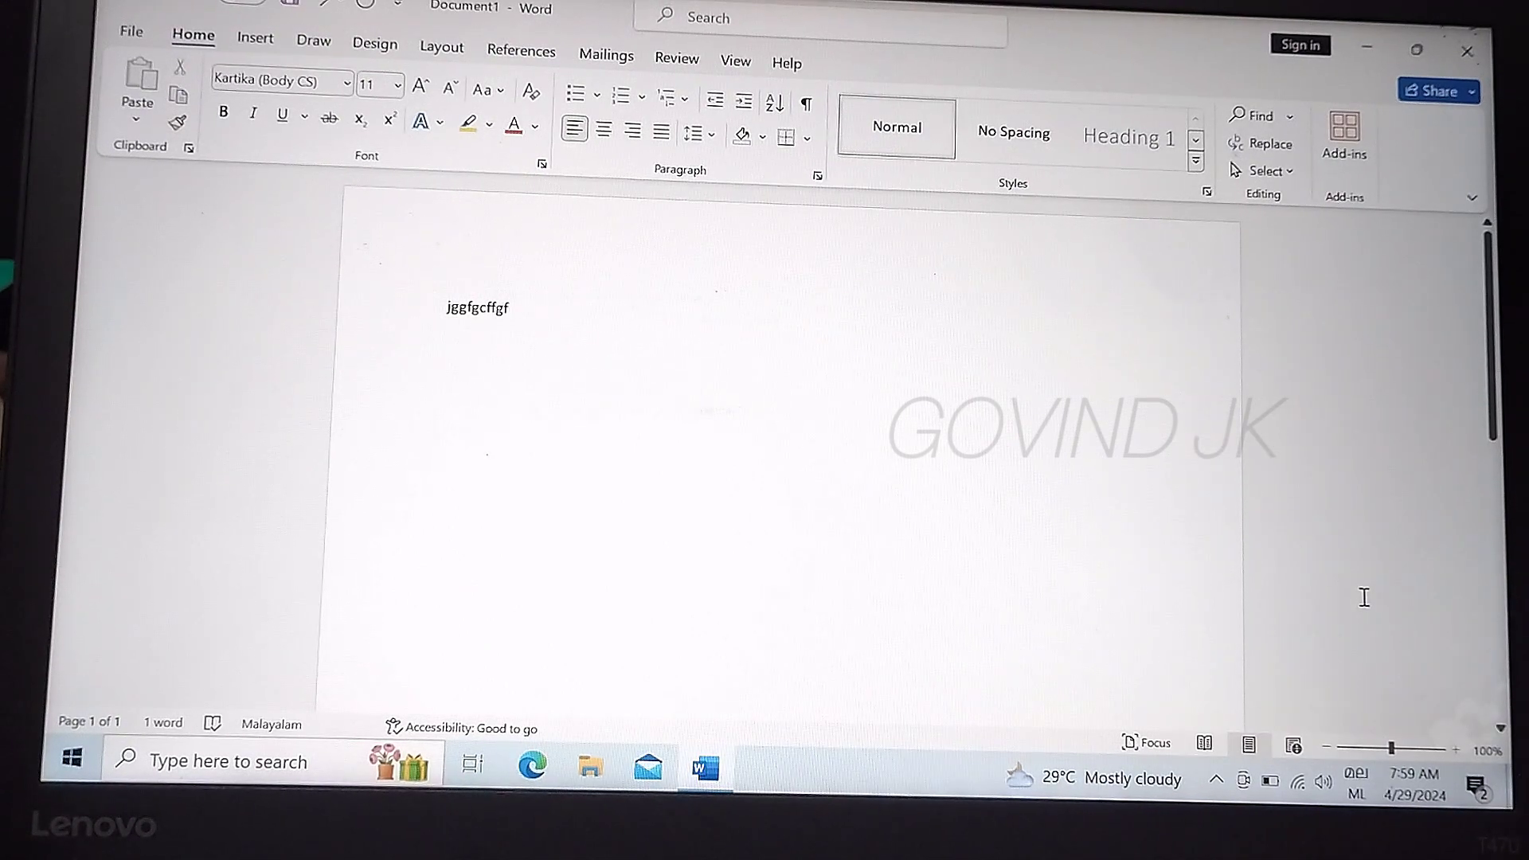
pyautogui.click(1356, 770)
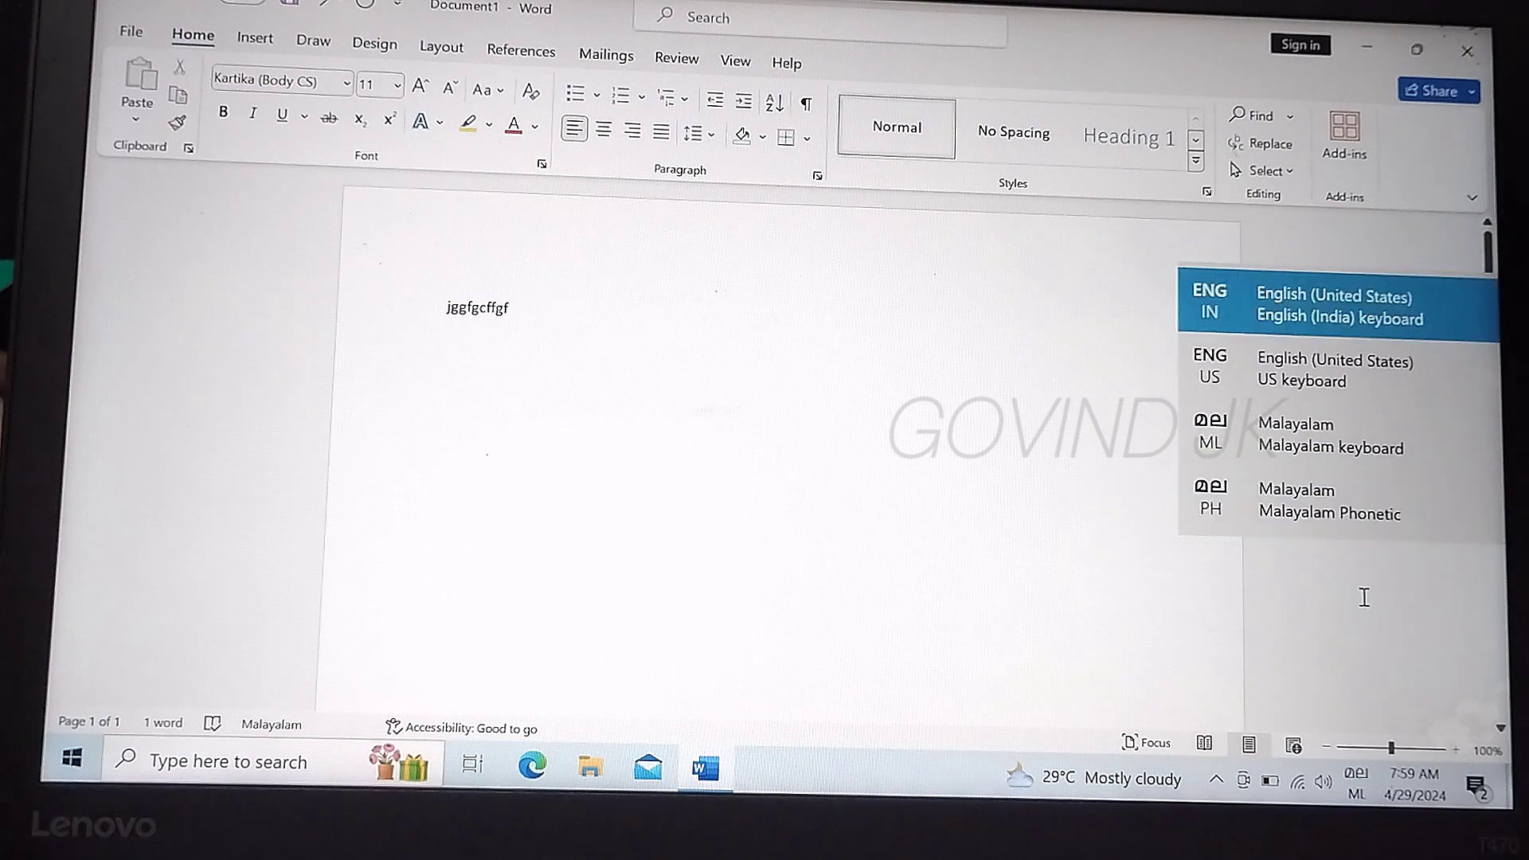
pyautogui.click(1334, 369)
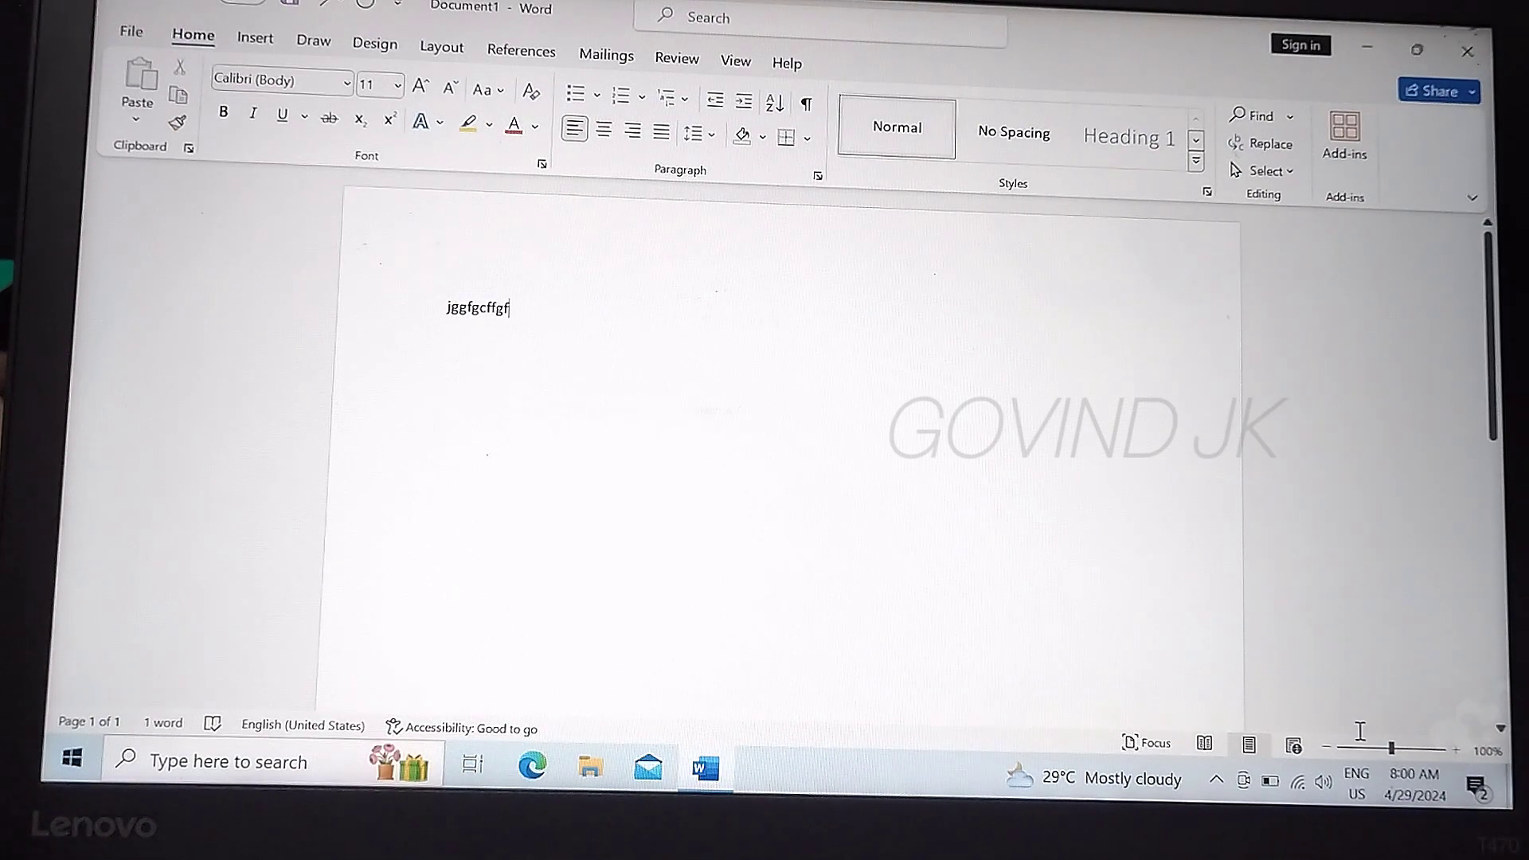
pyautogui.click(1354, 777)
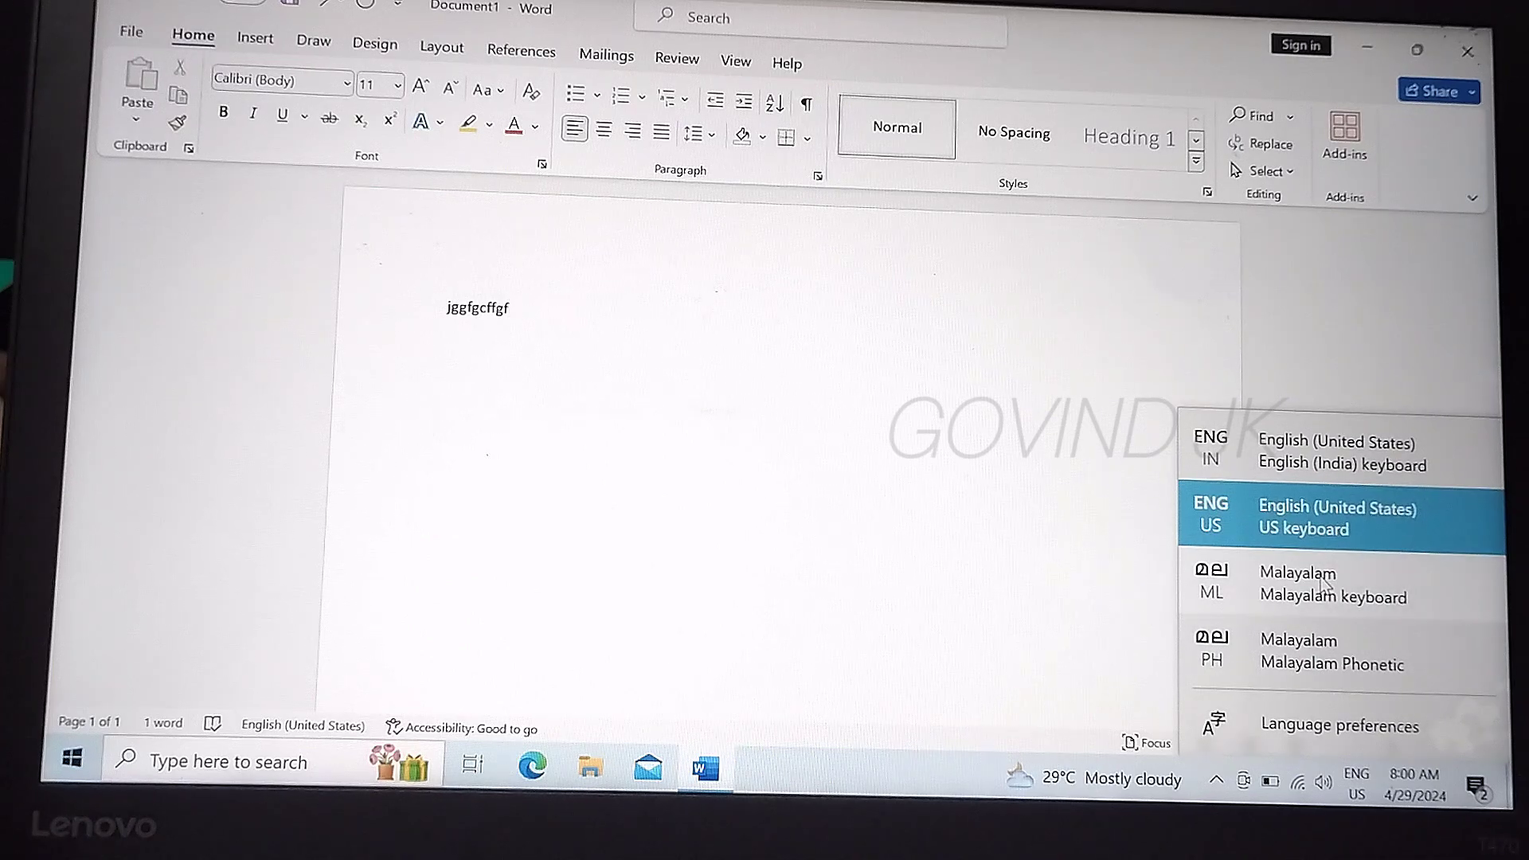
pyautogui.click(1297, 572)
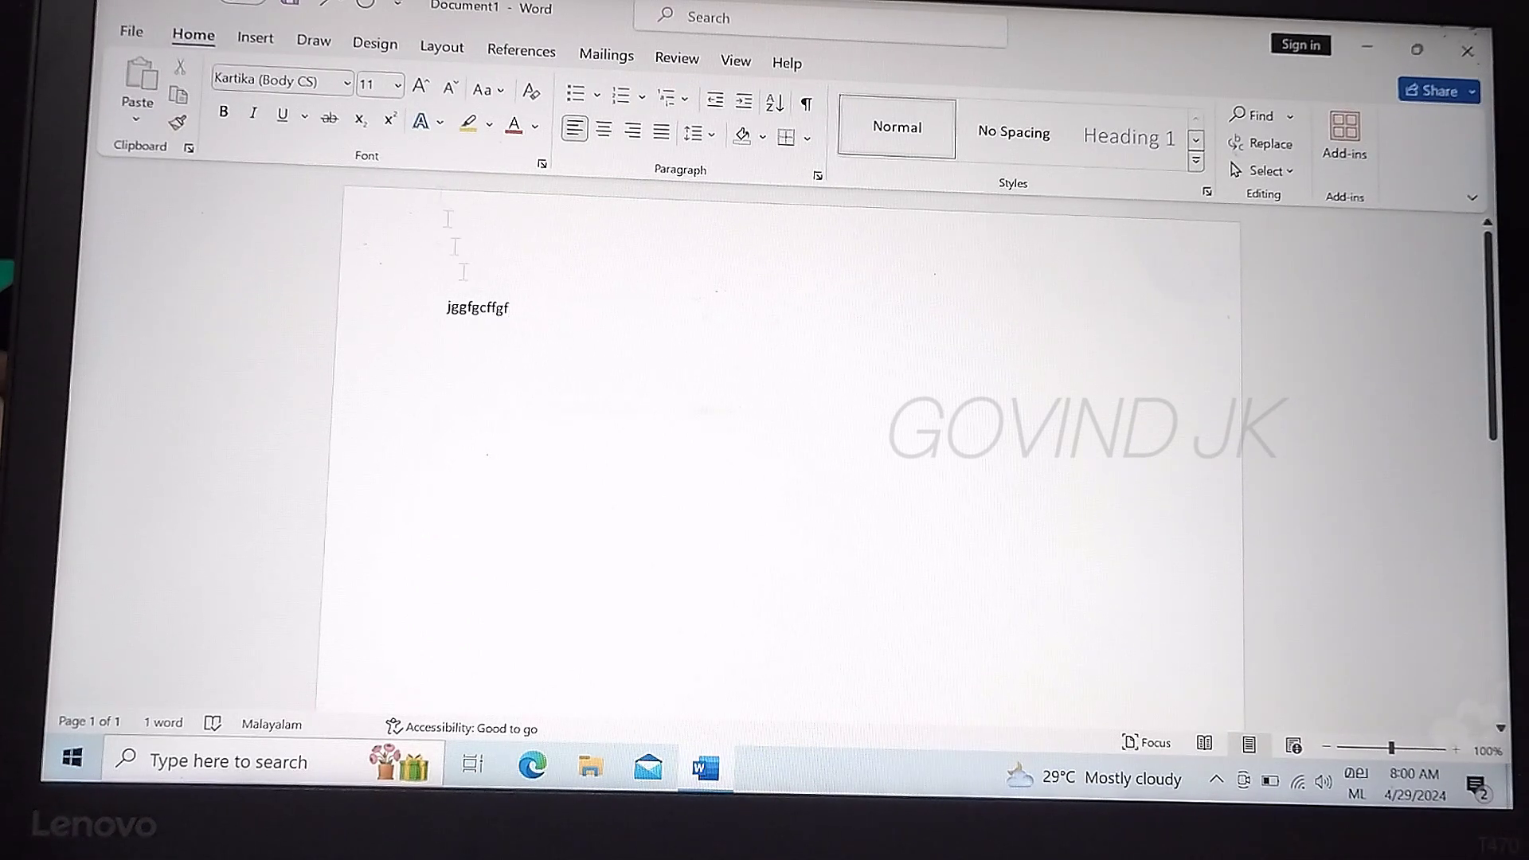
# Set the font size to 18 and type the Malayalam vowels ഉഊ
pyautogui.click(397, 82)
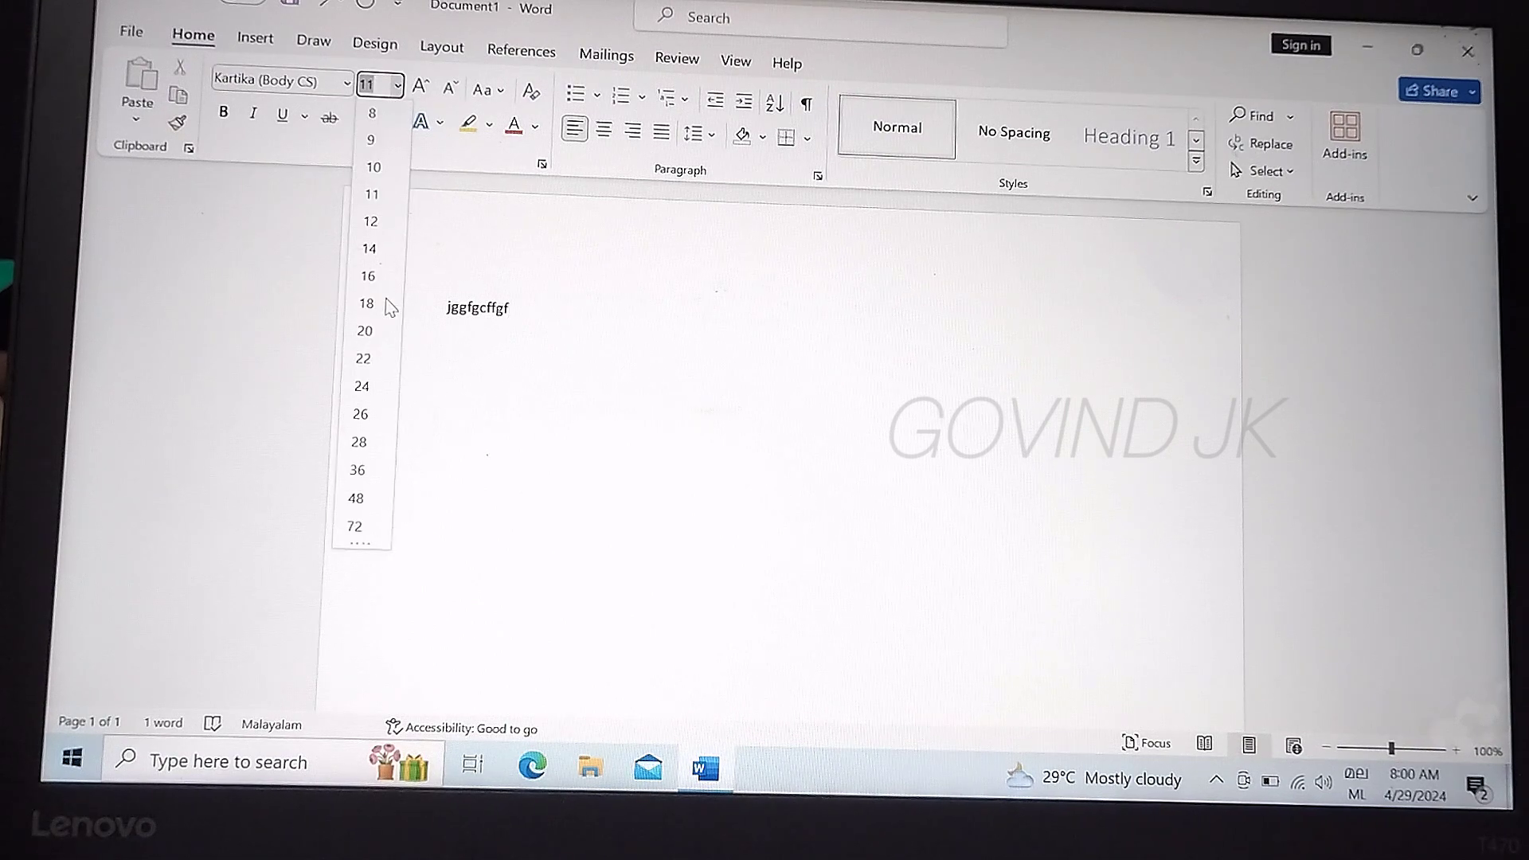
pyautogui.click(365, 303)
pyautogui.write('അആഇഈ')
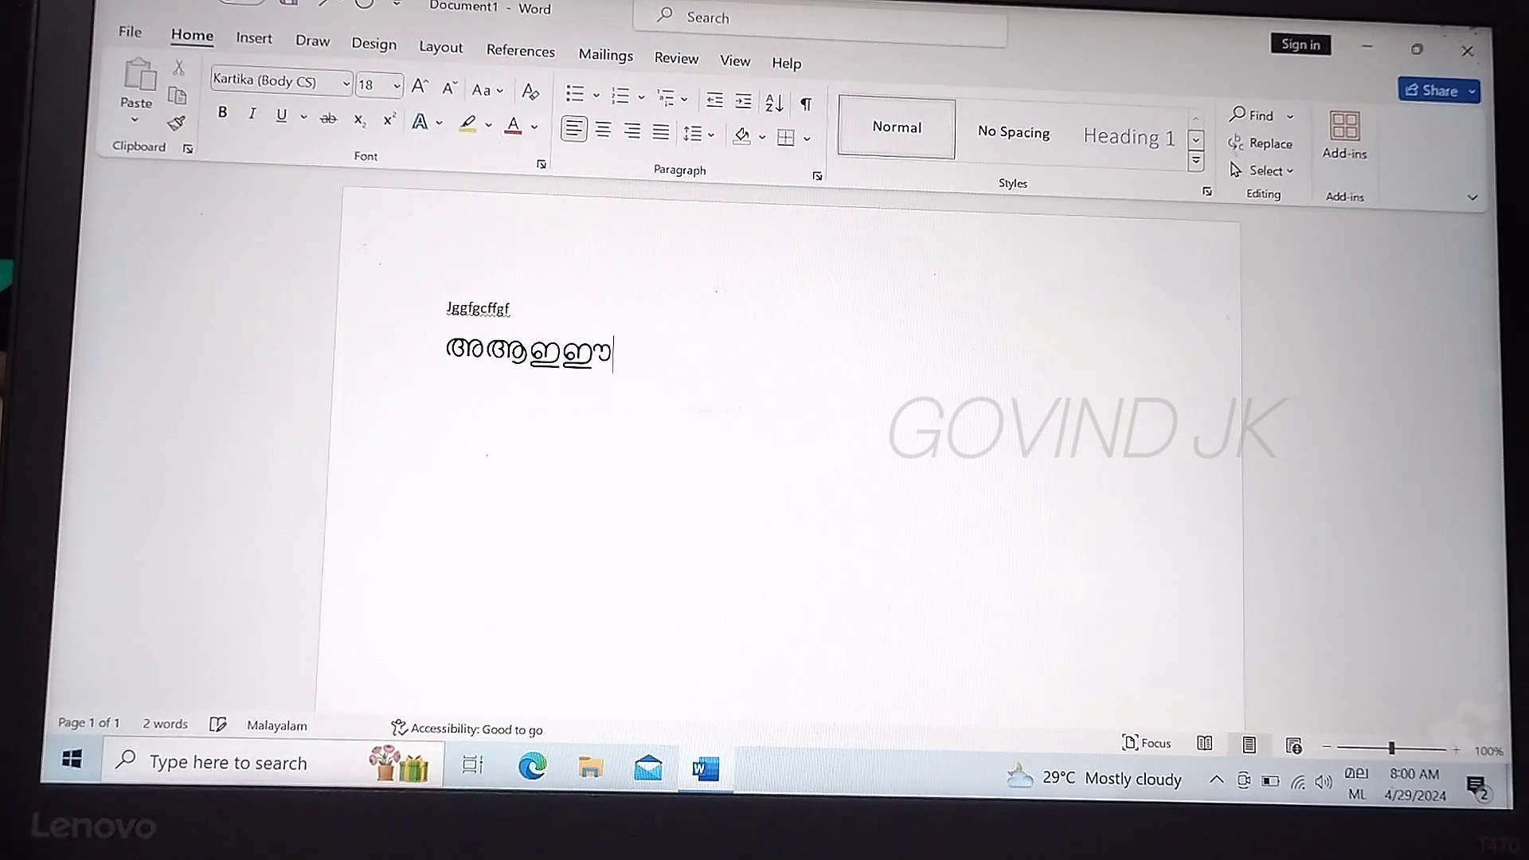
pyautogui.write('ഉഊ')
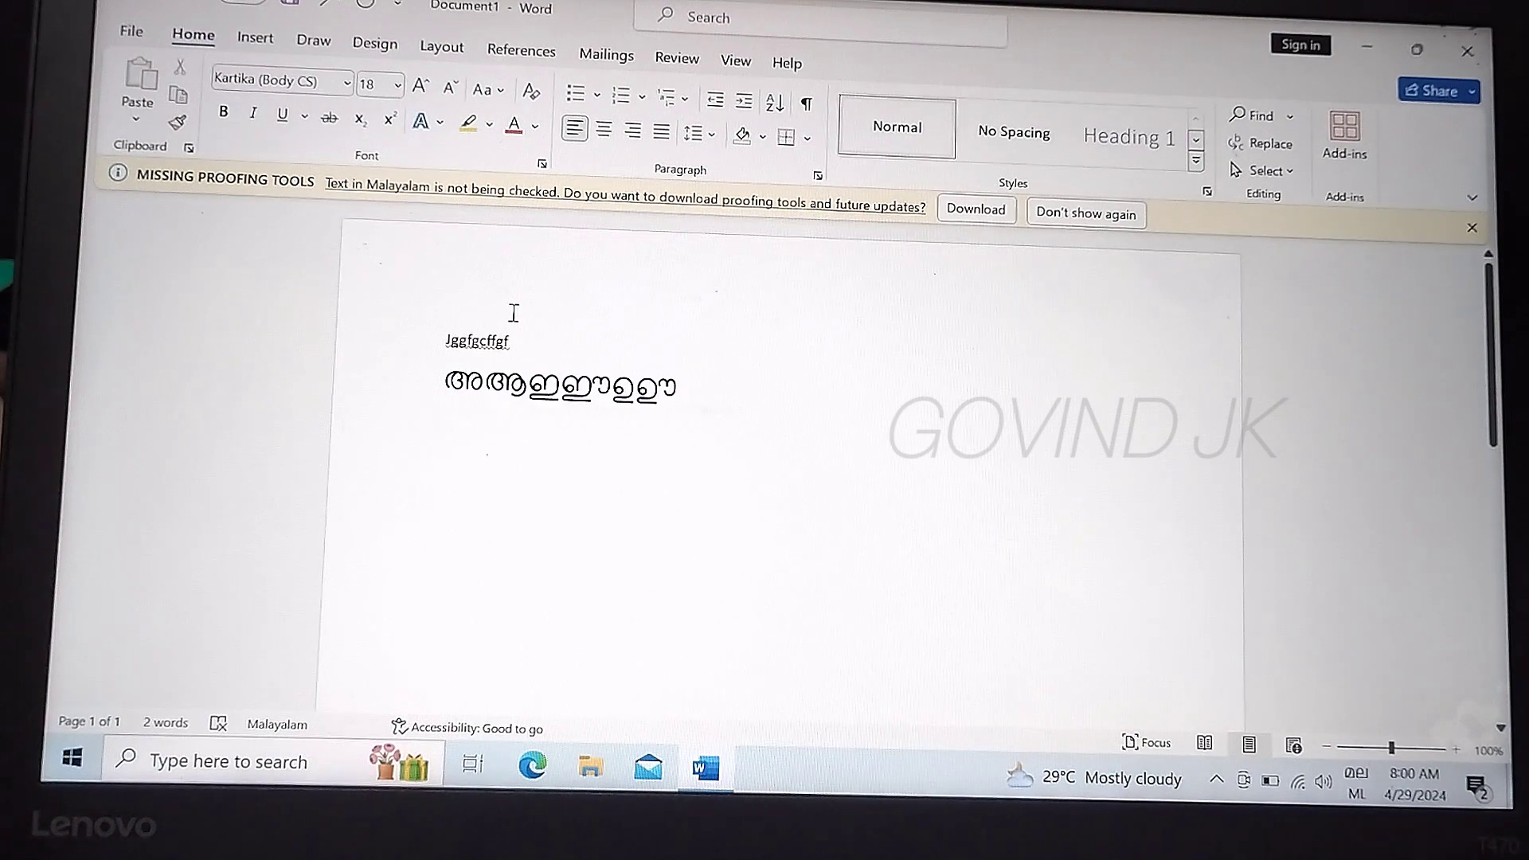
# Switch the input method to Malayalam Phonetic from the taskbar language list
pyautogui.click(1355, 787)
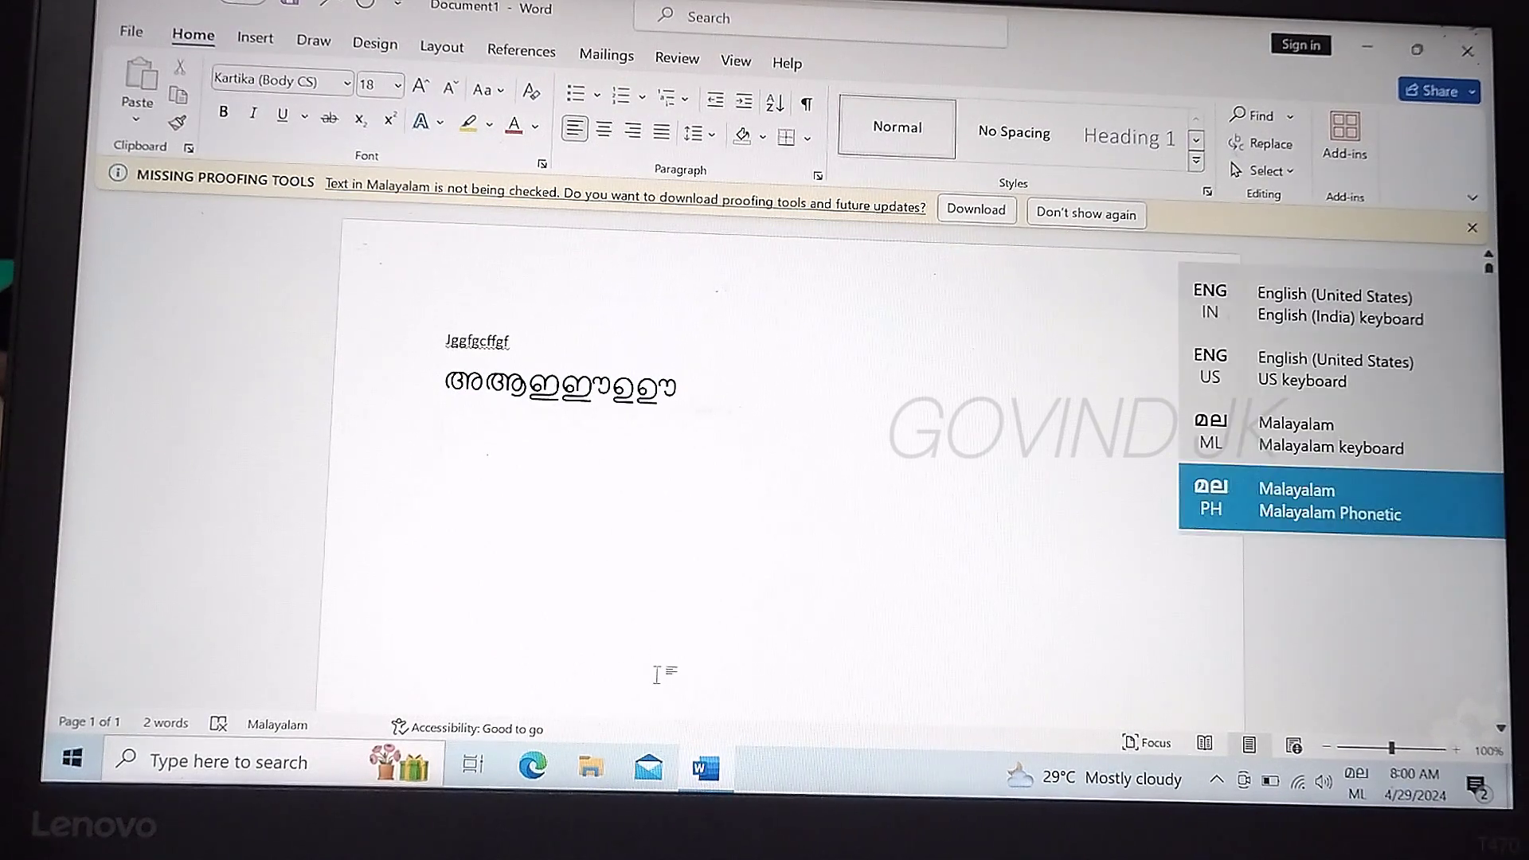
pyautogui.click(1336, 369)
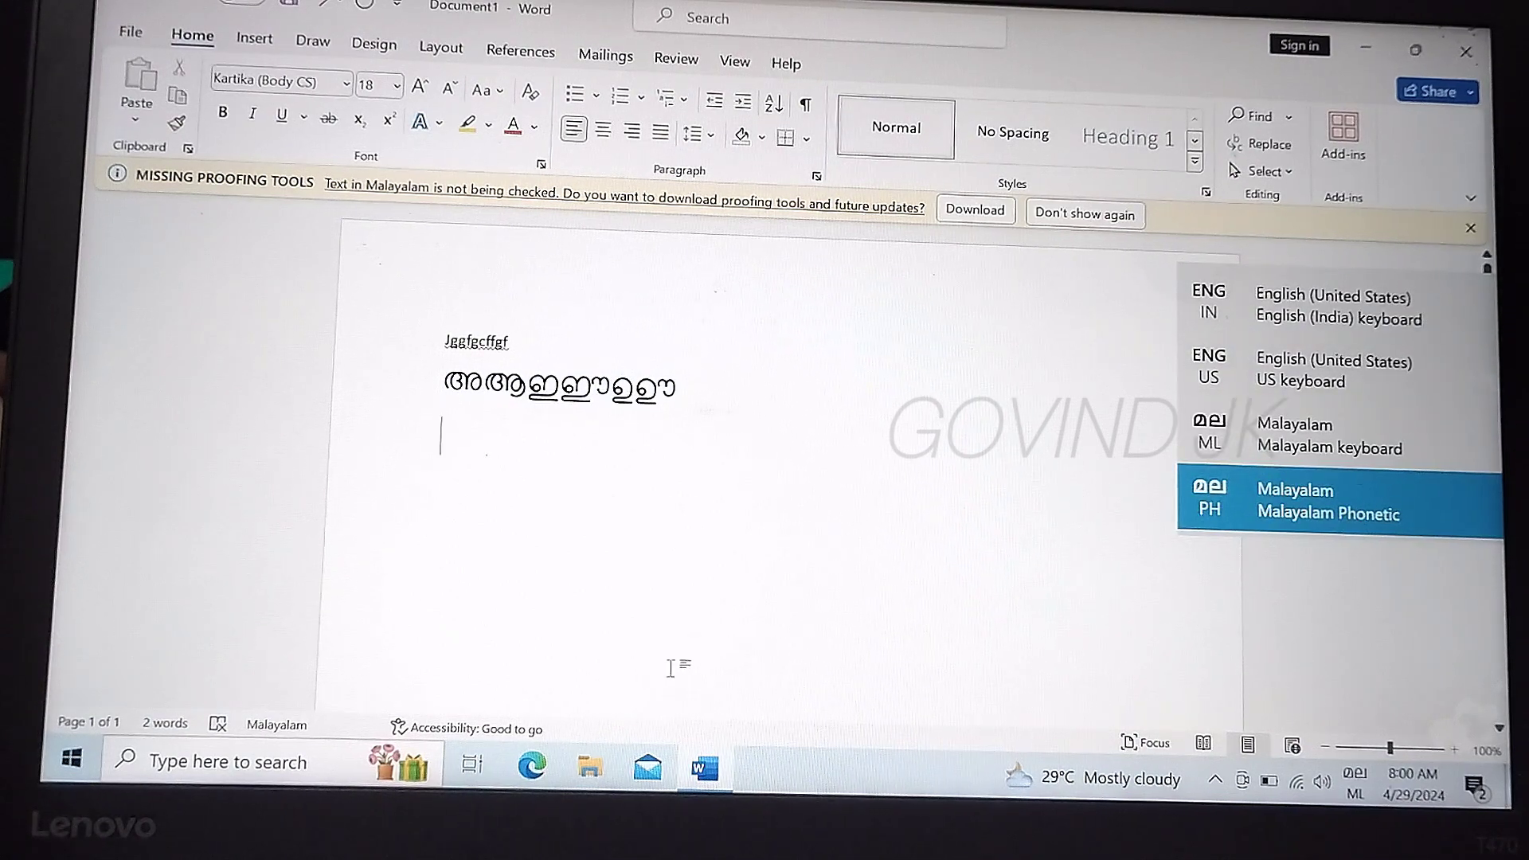
pyautogui.click(1326, 500)
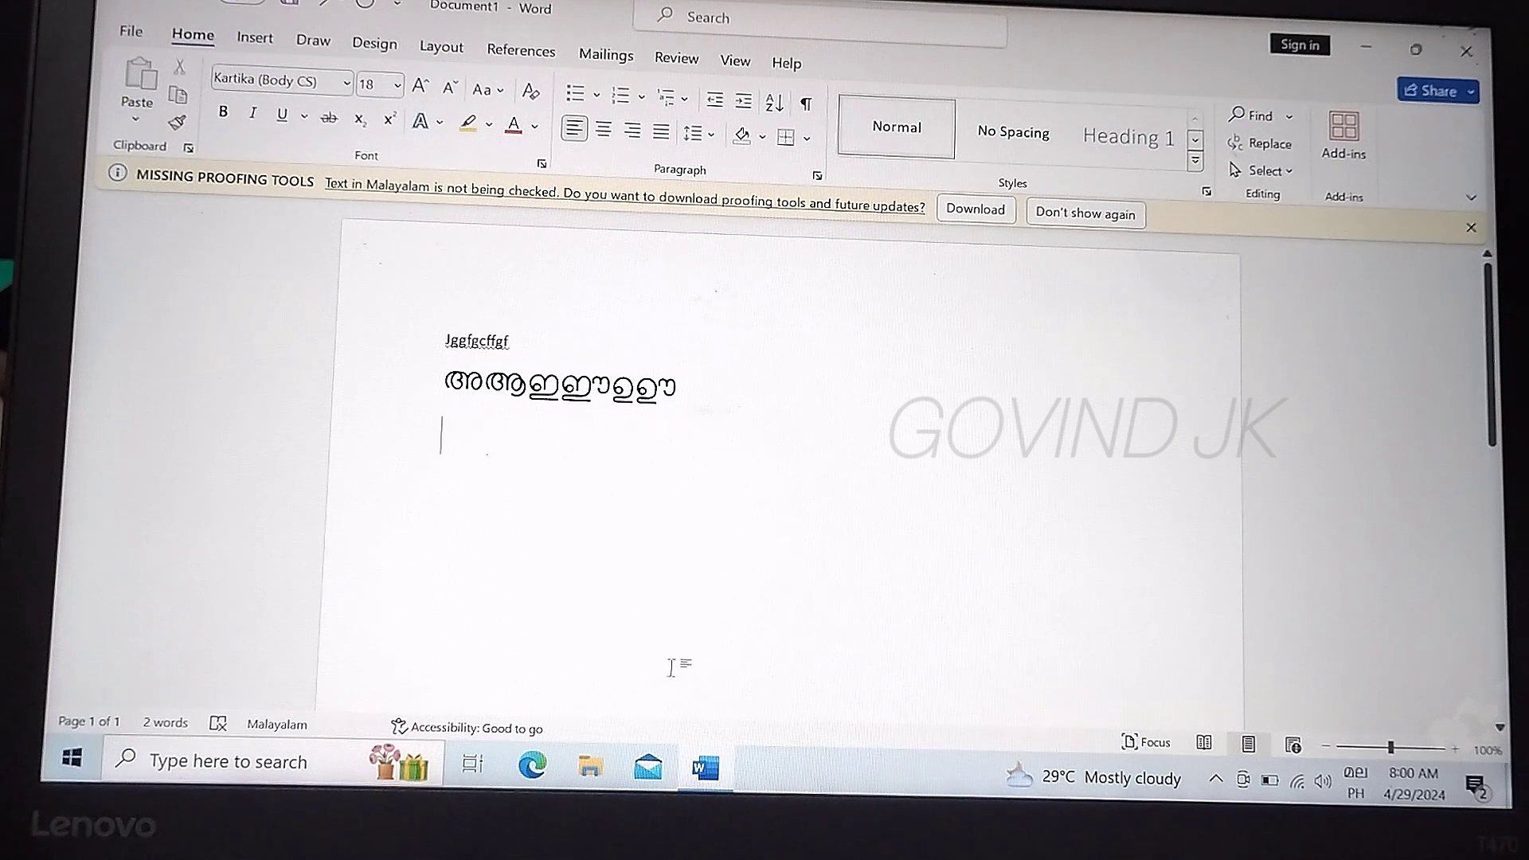
# Type 'namaskara', accept the suggestion നമസ്കാരം, and start typing 'malaya'
pyautogui.write('n')
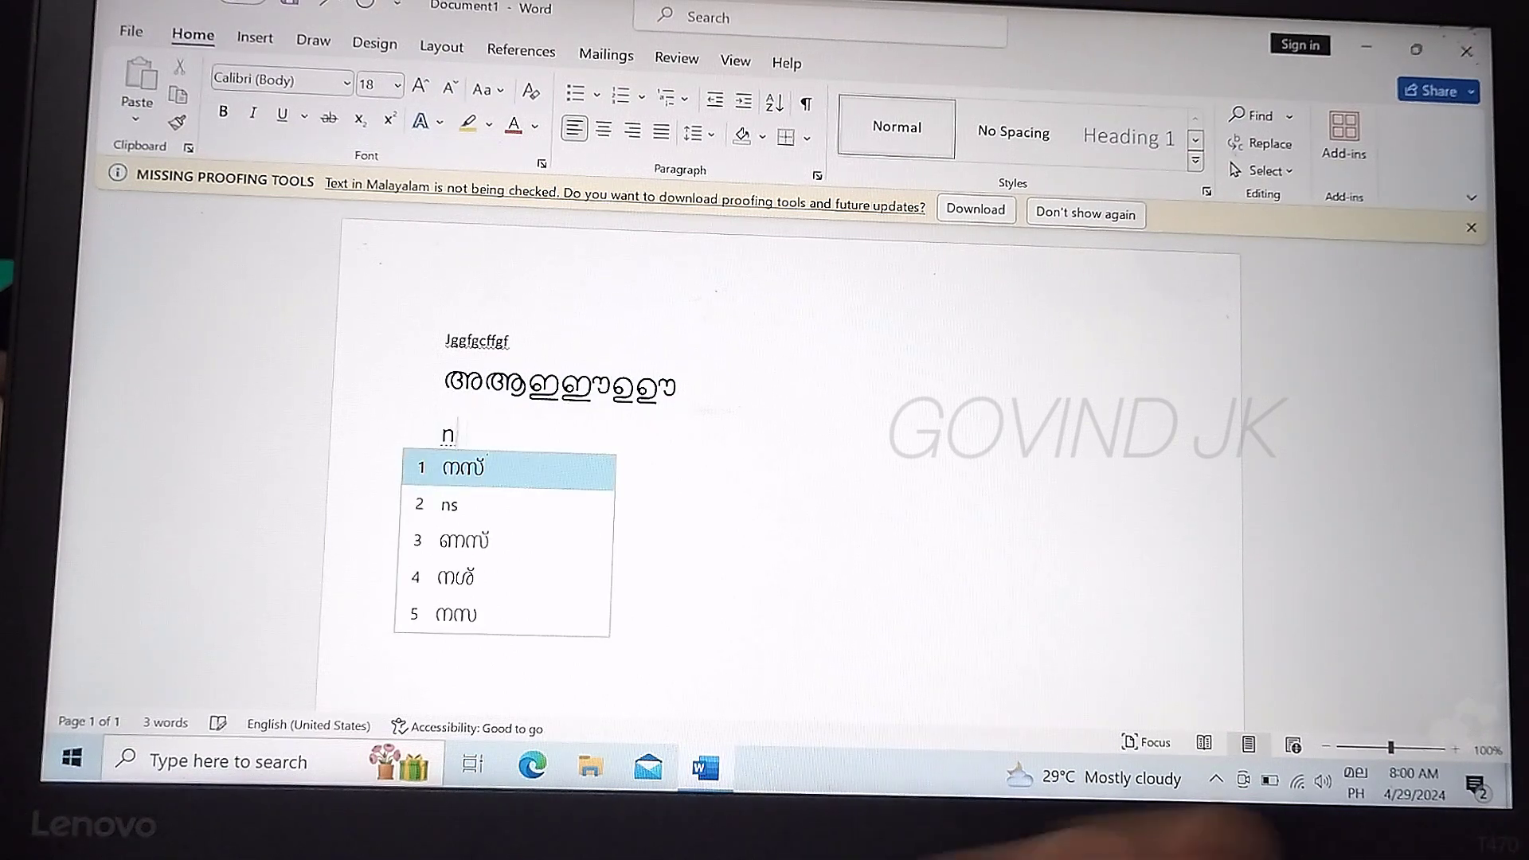
pyautogui.write('ama')
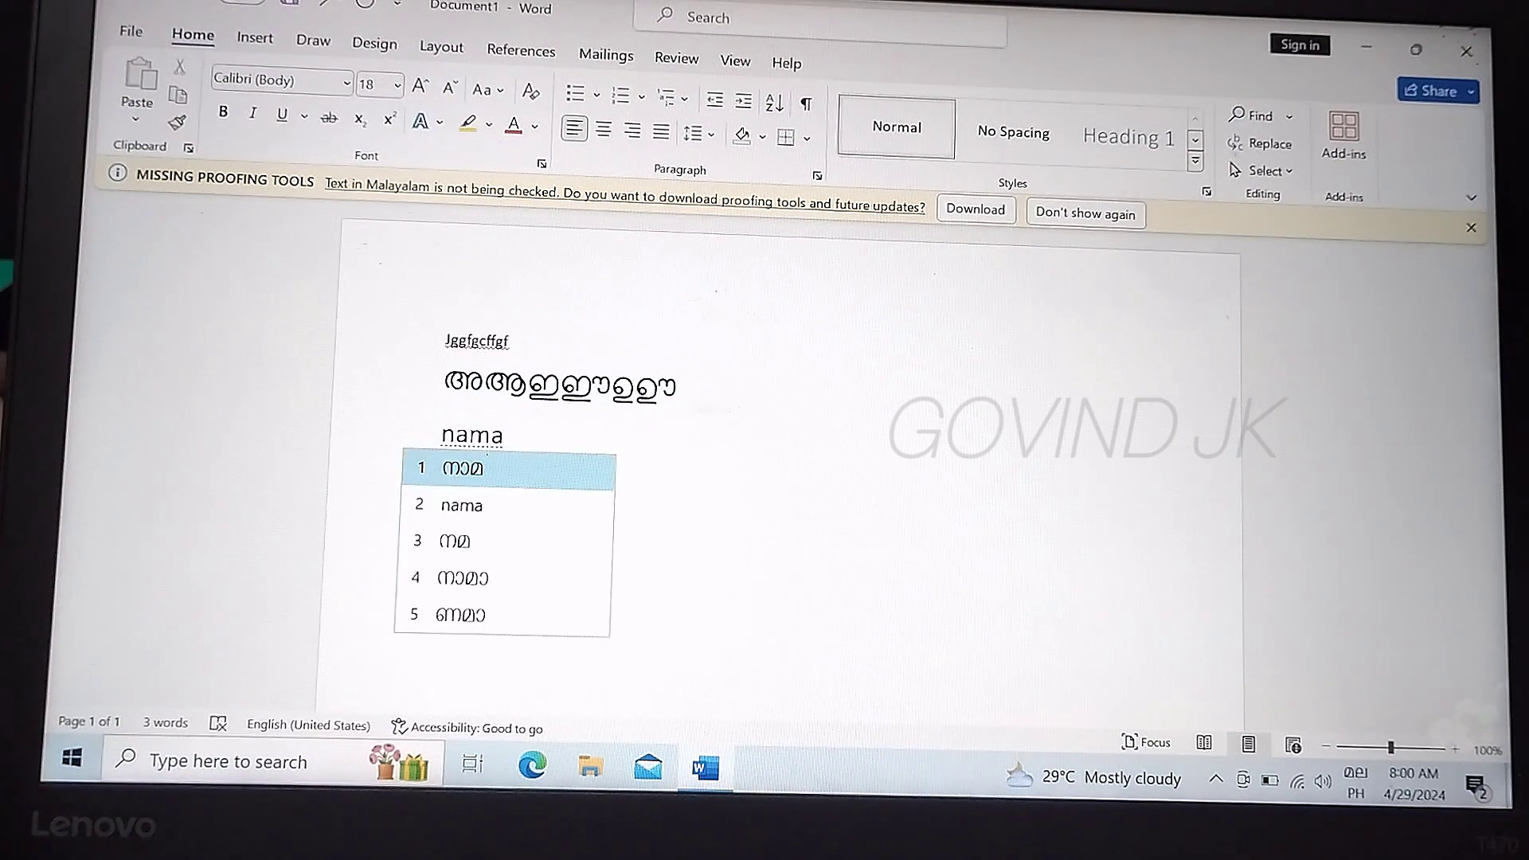
pyautogui.write('skara')
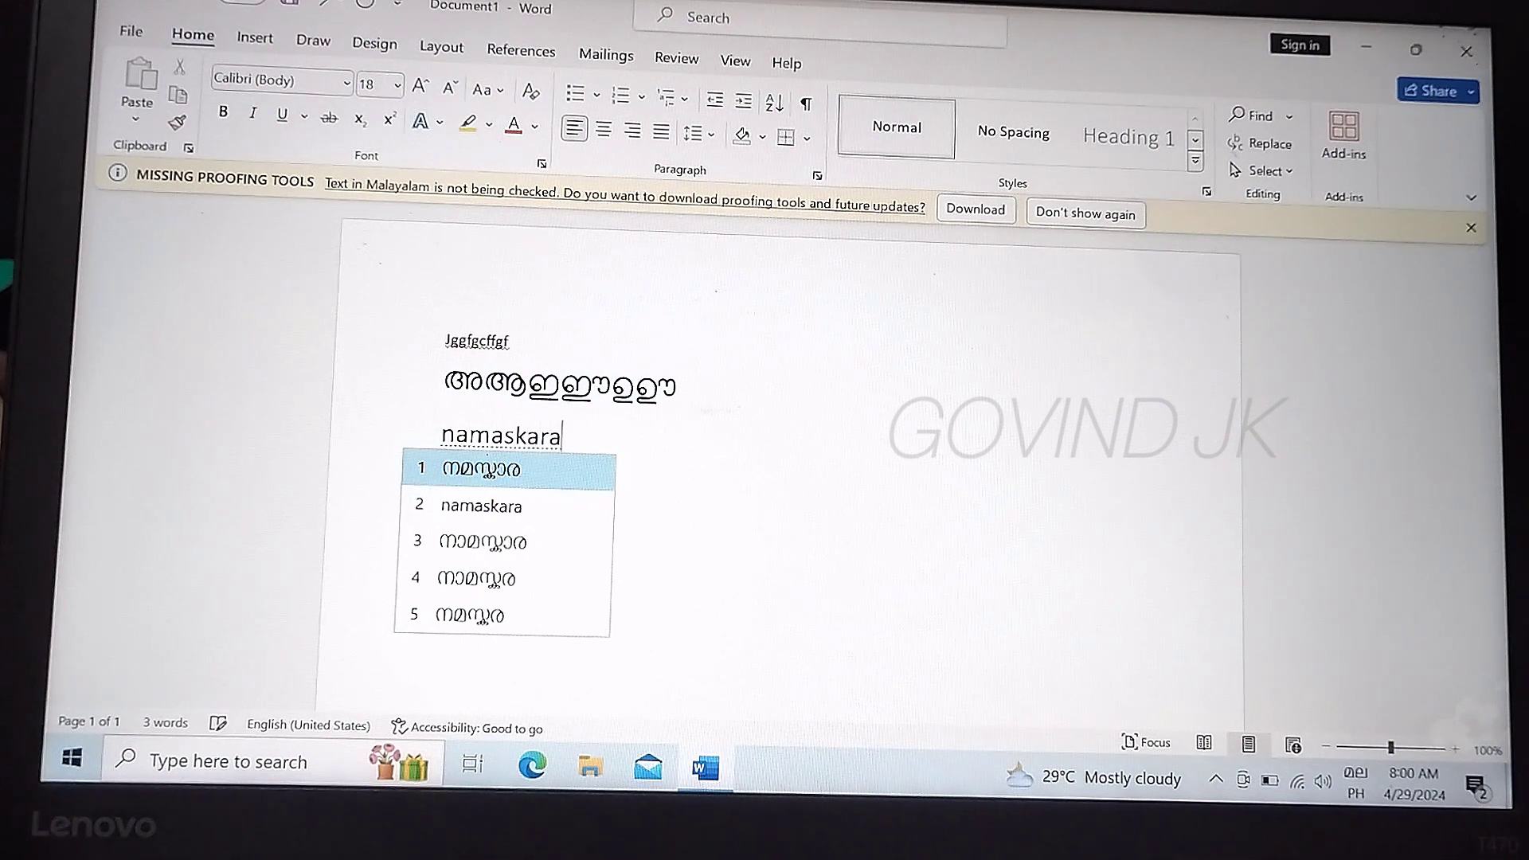
pyautogui.click(481, 469)
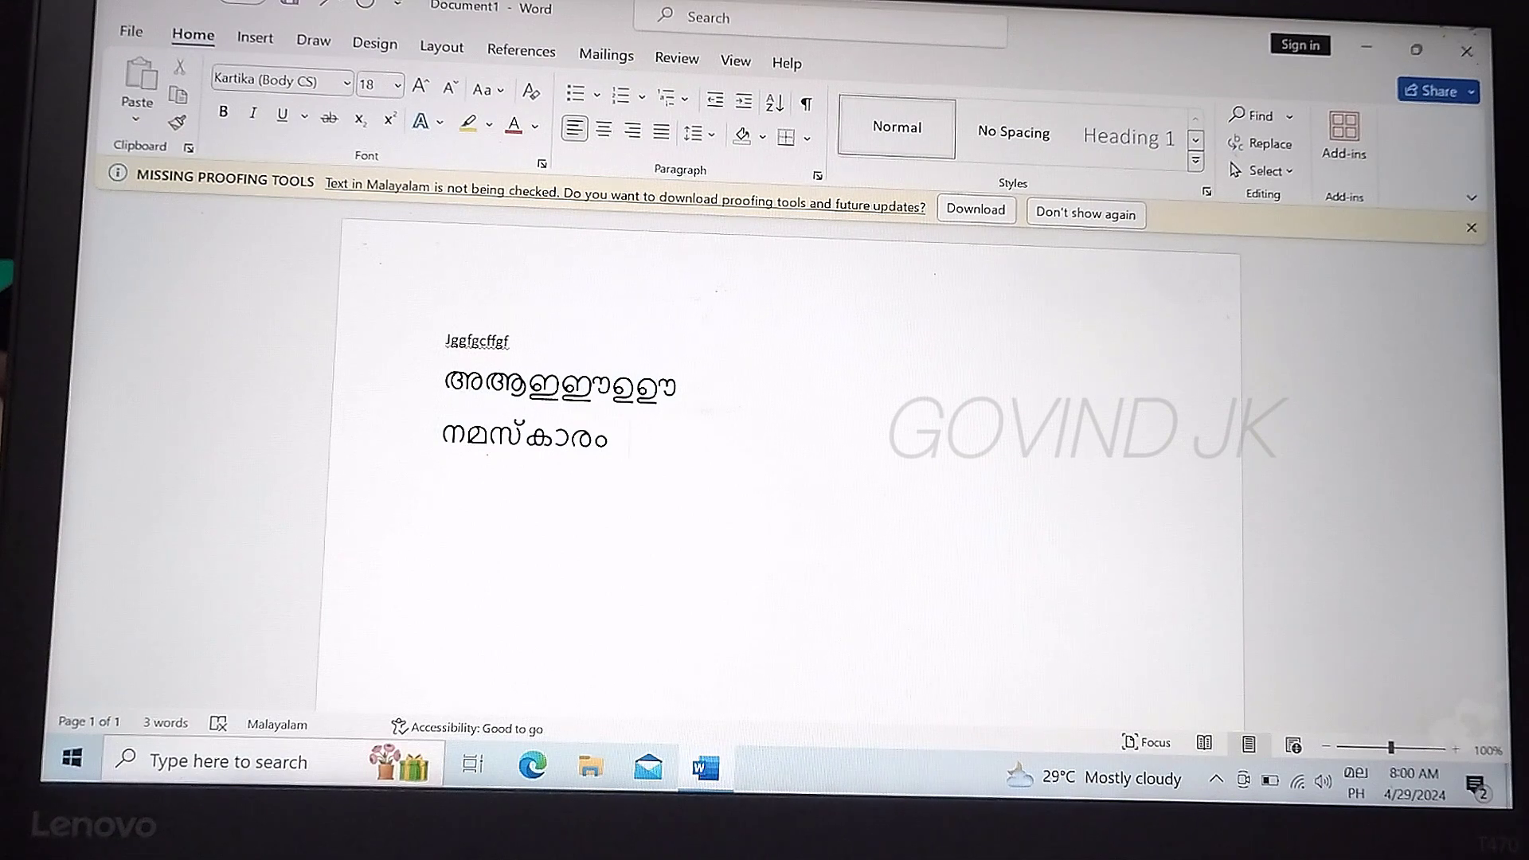
pyautogui.write('malaya')
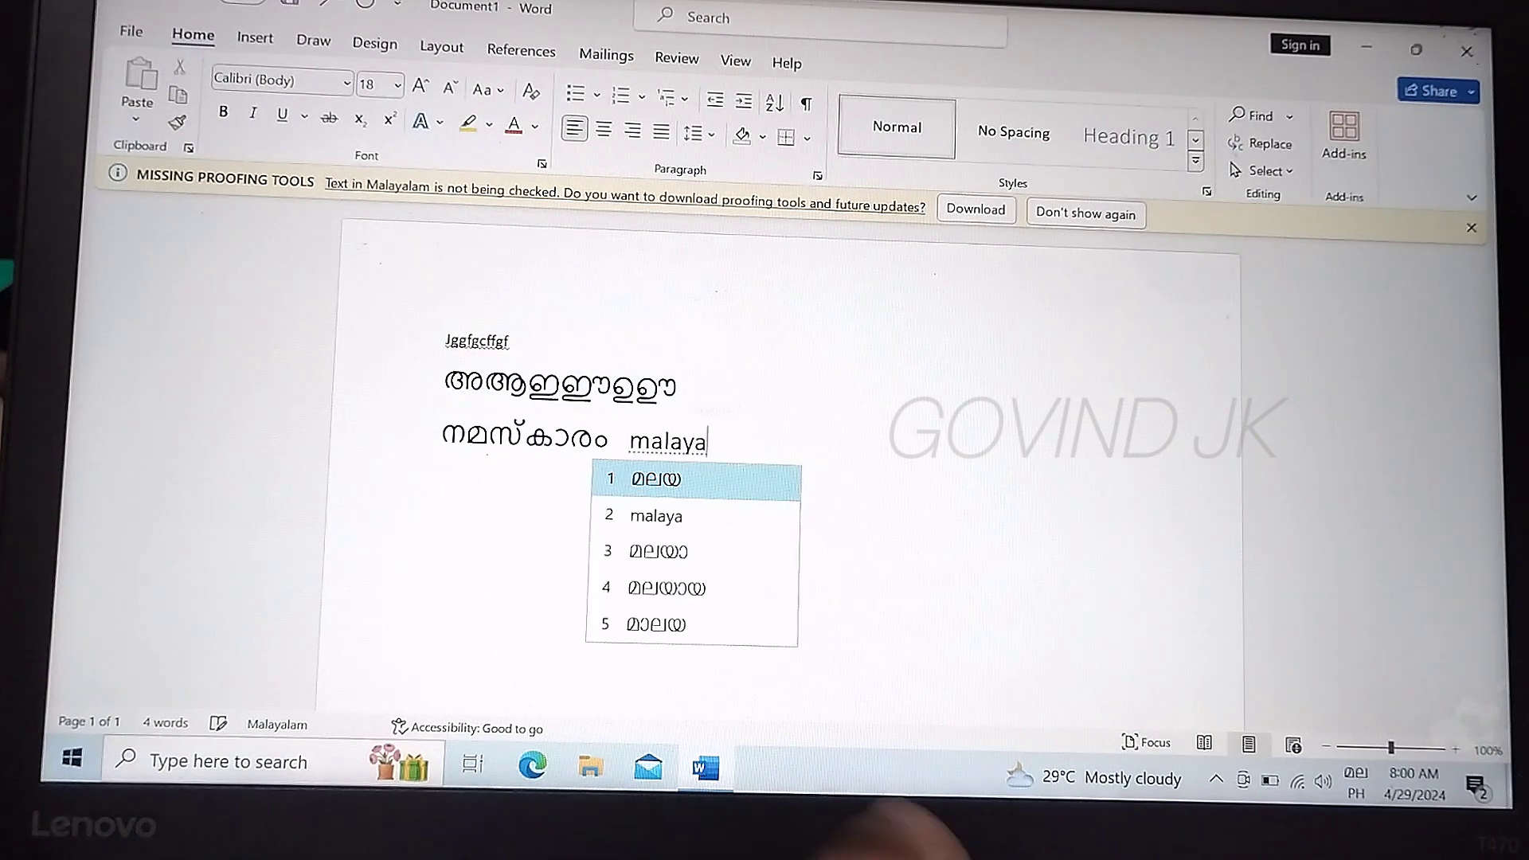